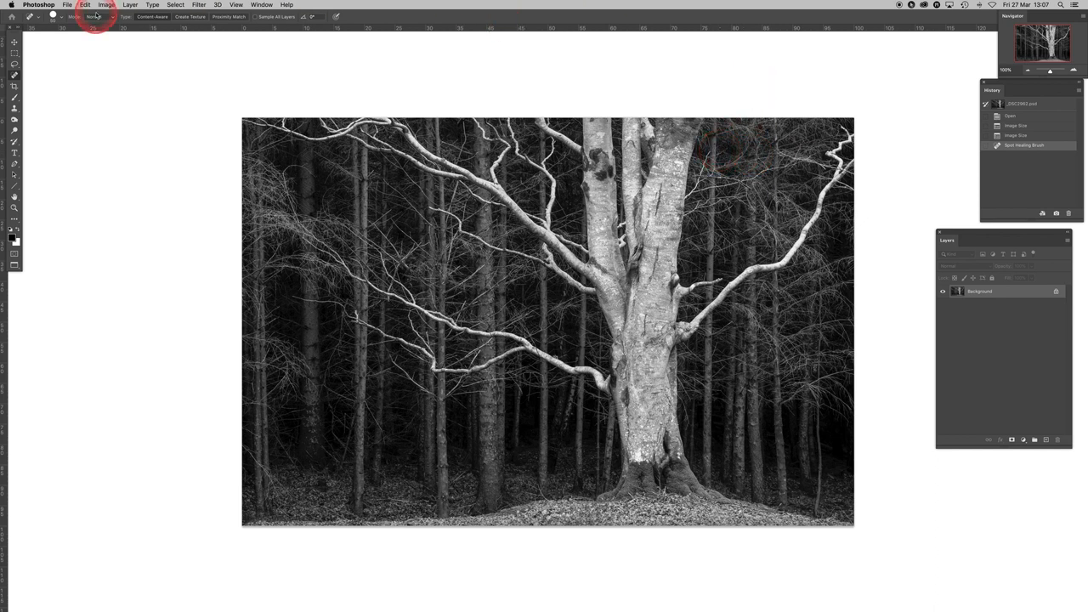
# Step: Open Photoshop's Print Settings dialog for the black-and-white tree photo from the File menu
pyautogui.click(67, 5)
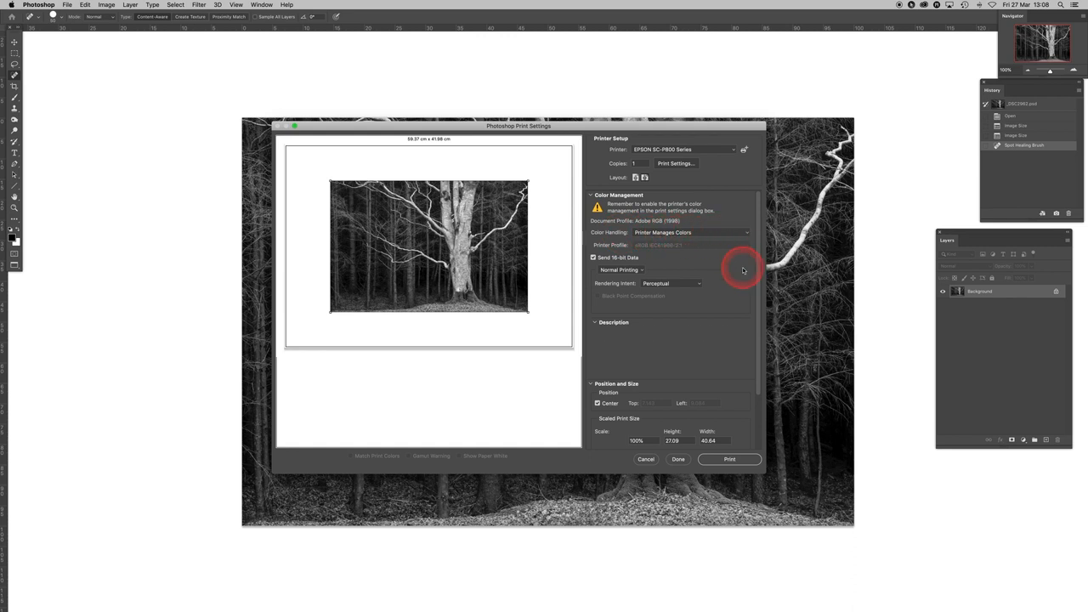
# Step: Set Photoshop Manages Colors with the SC-P800 UltraSmooth FineArt Paper profile and black point compensation
pyautogui.click(687, 232)
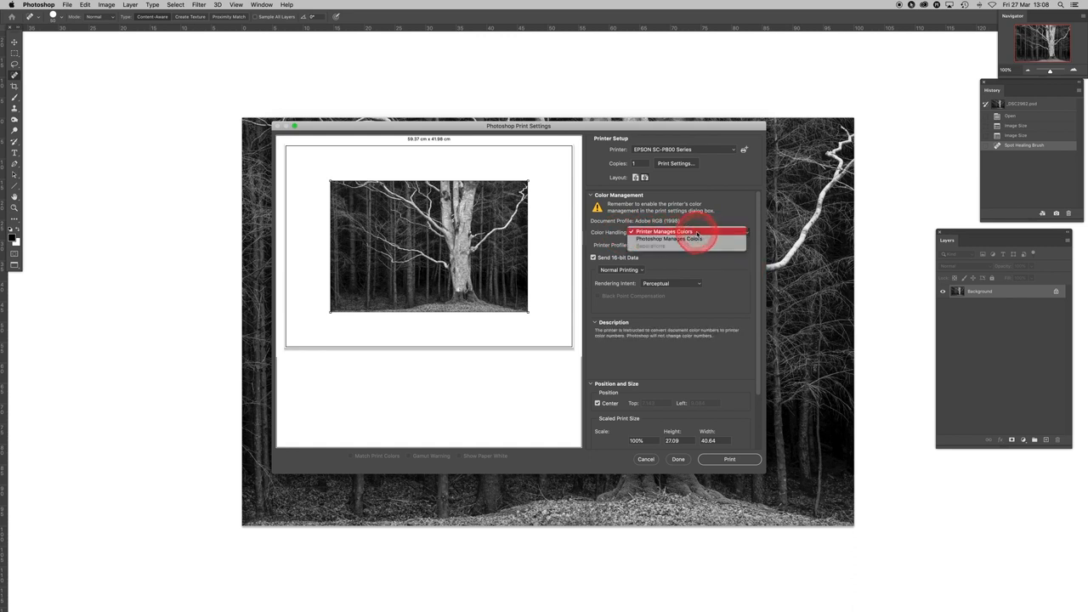
pyautogui.click(667, 231)
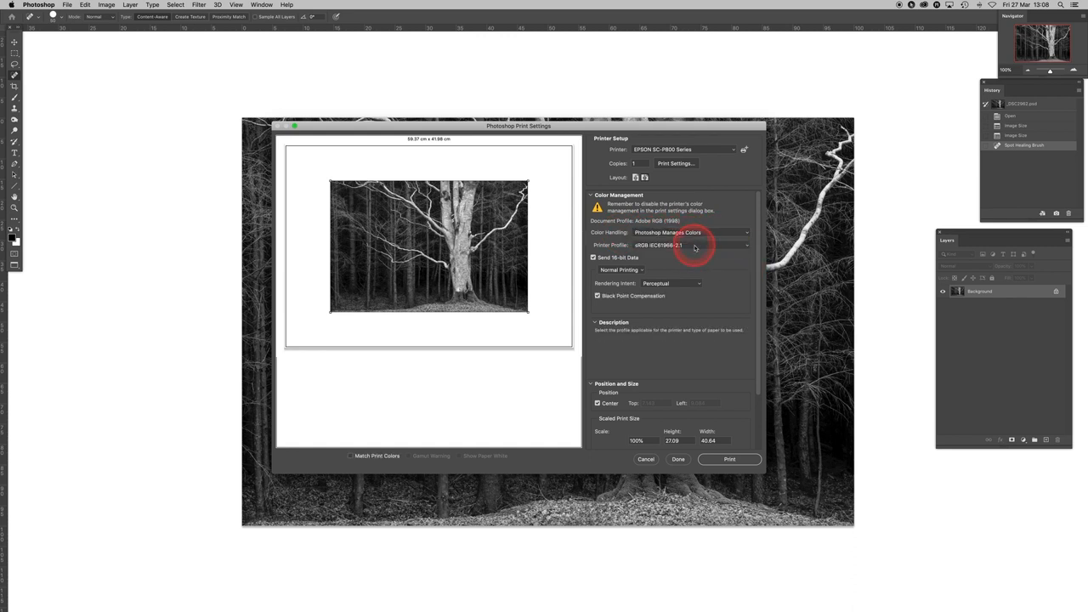
pyautogui.click(669, 245)
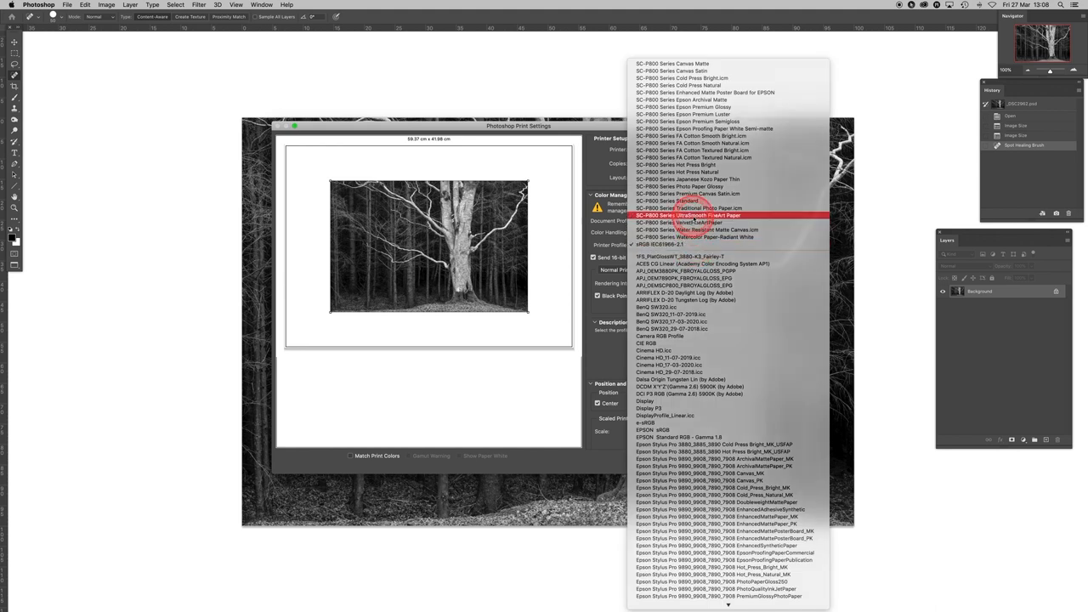
pyautogui.click(691, 215)
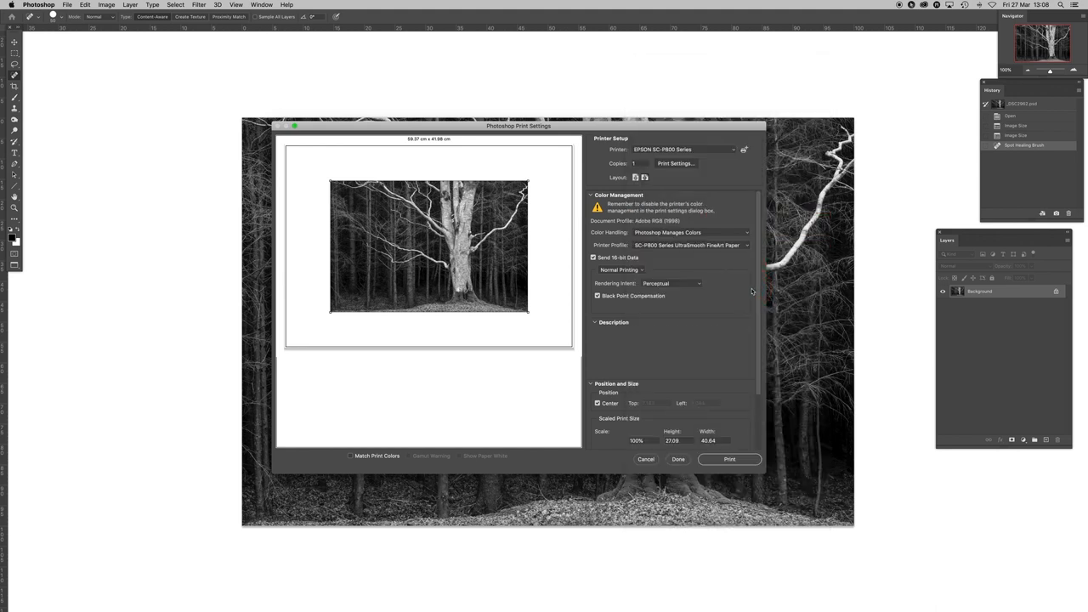
pyautogui.click(743, 234)
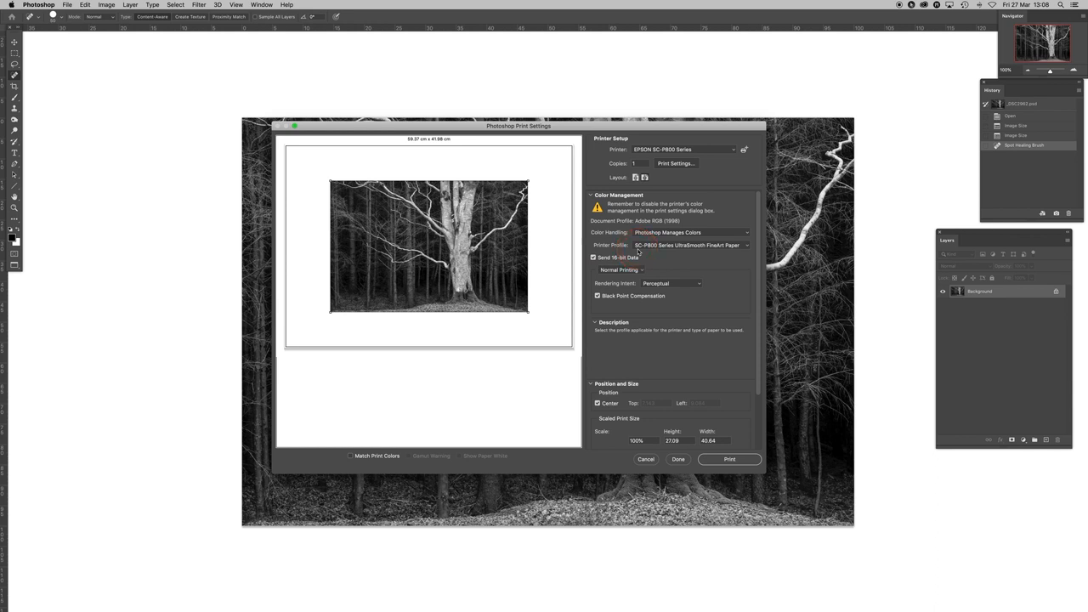
pyautogui.click(661, 251)
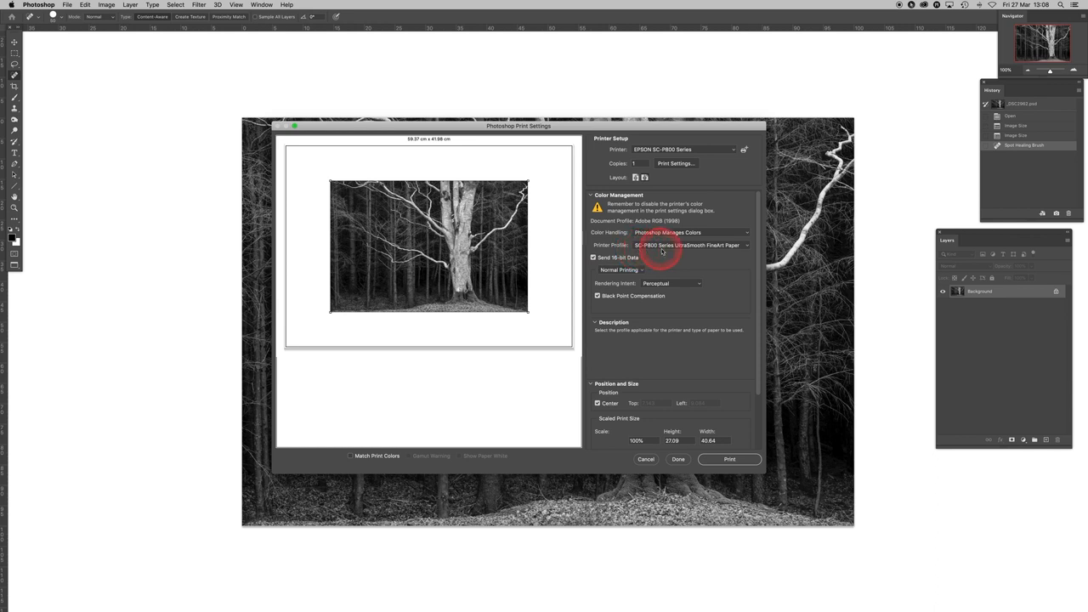
pyautogui.moveTo(706, 251)
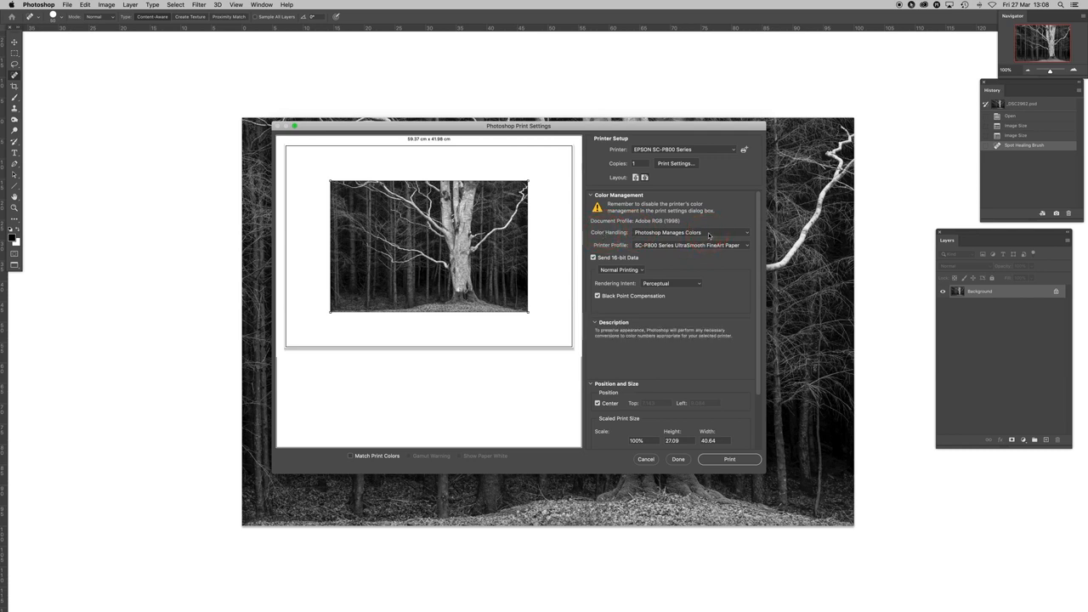
# Step: Switch Color Handling to Printer Manages Colors, disabling the printer profile
pyautogui.click(688, 232)
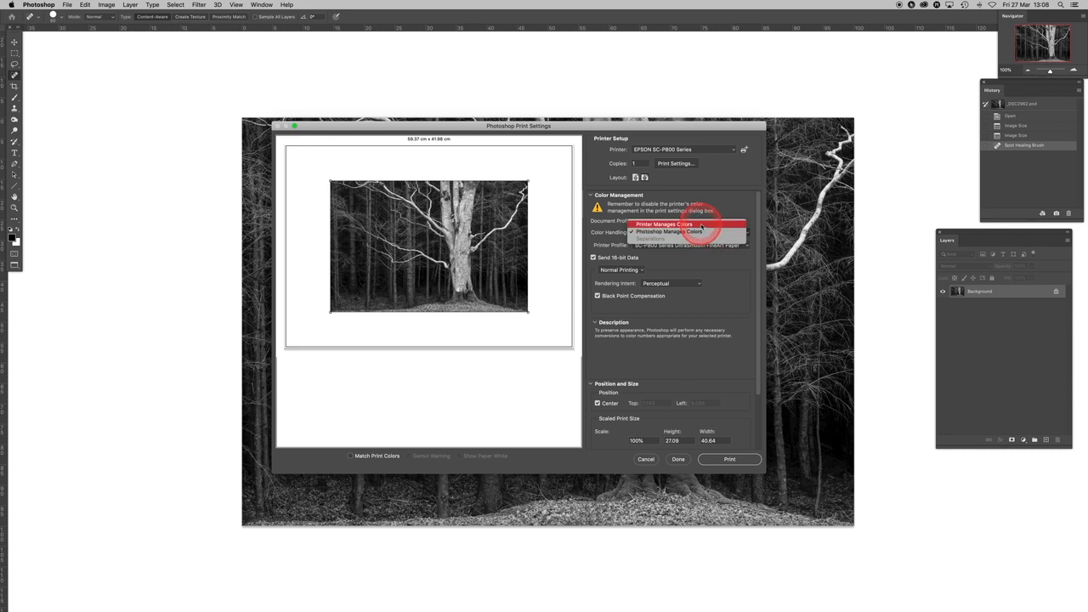
pyautogui.click(666, 232)
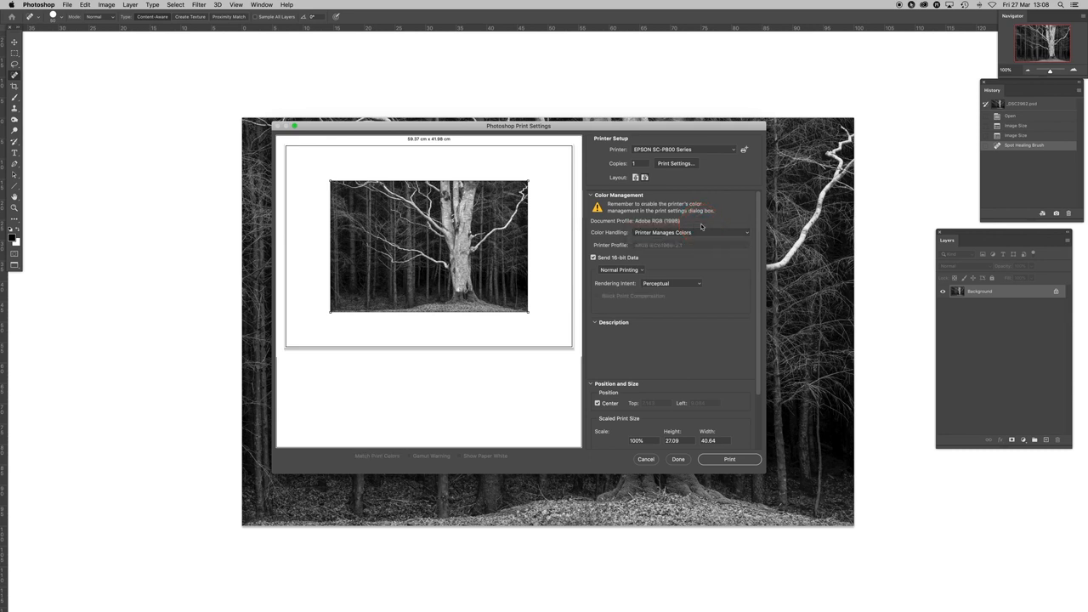
pyautogui.click(601, 247)
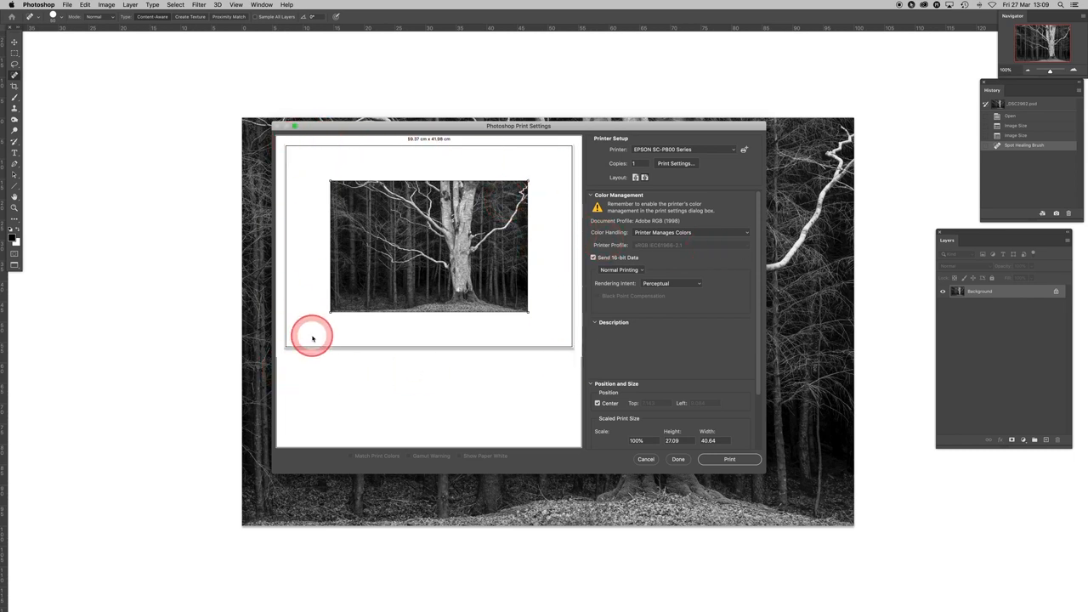
pyautogui.moveTo(505, 358)
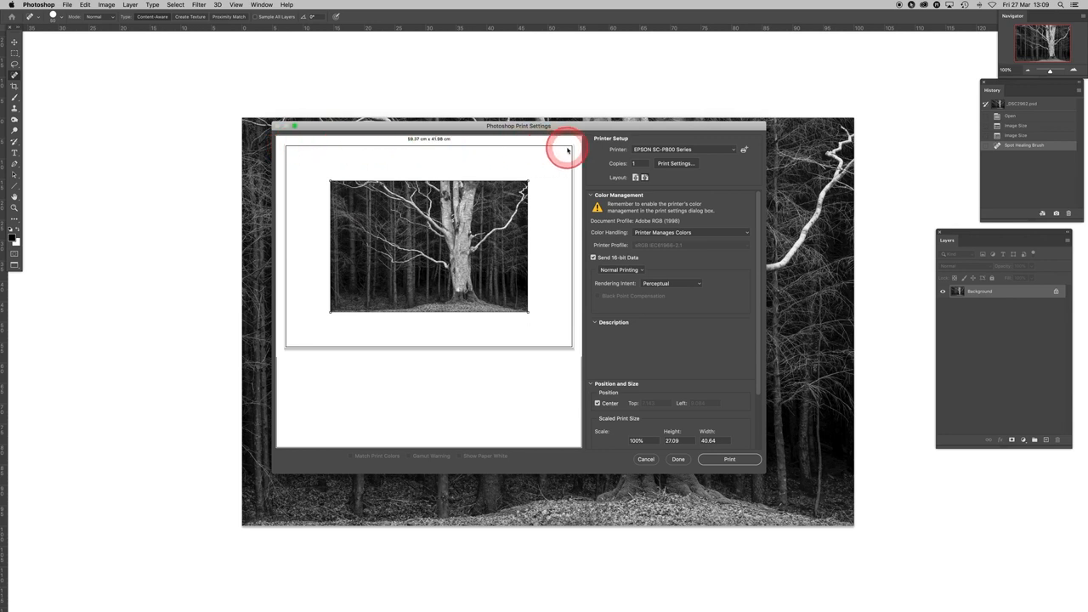
pyautogui.moveTo(286, 291)
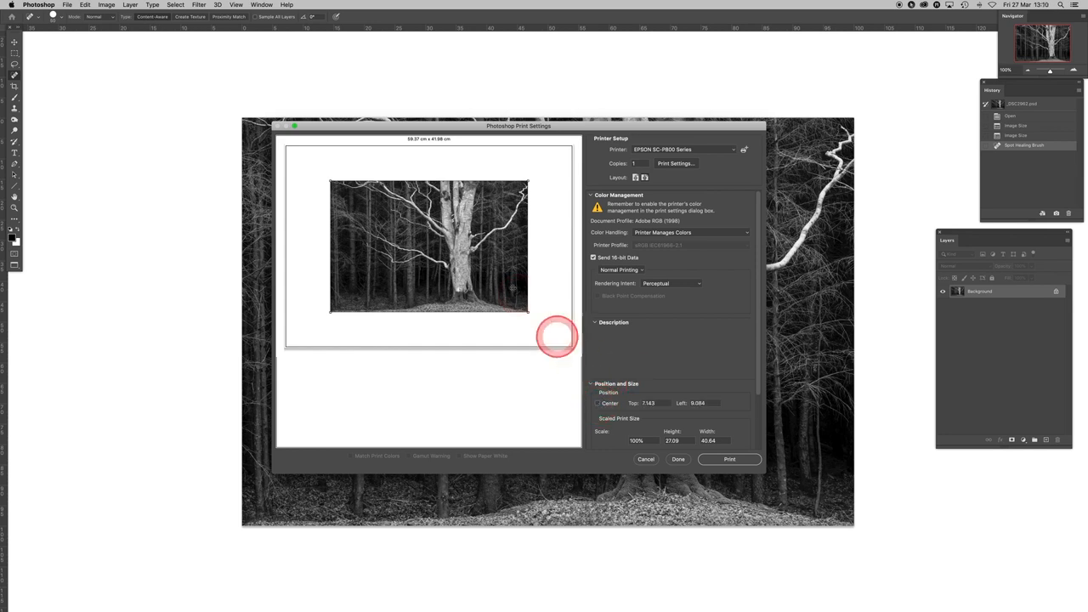
pyautogui.moveTo(557, 335); pyautogui.dragTo(387, 263)
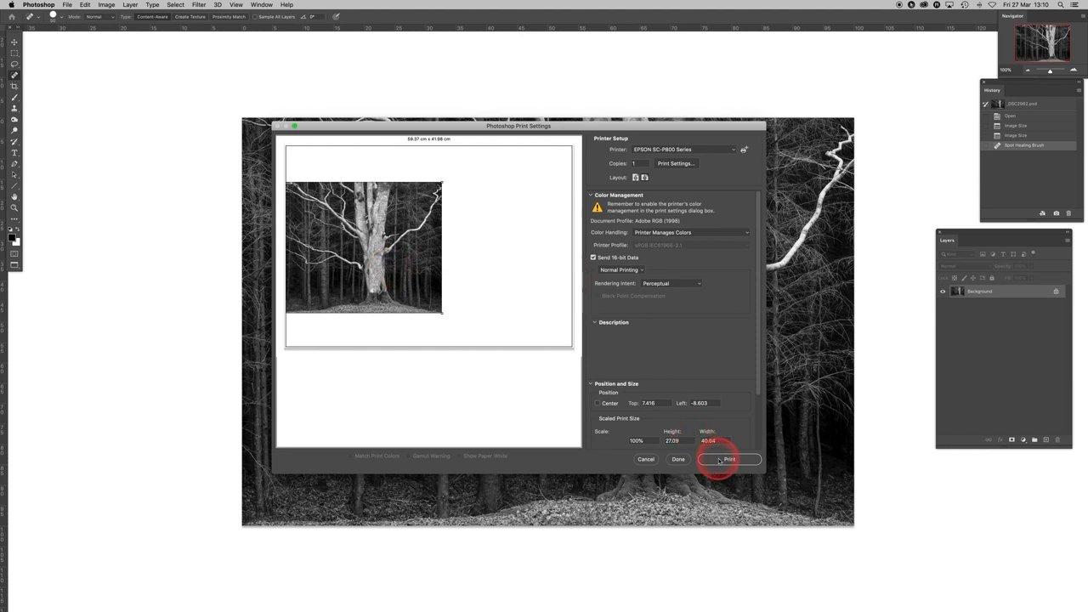
pyautogui.click(728, 459)
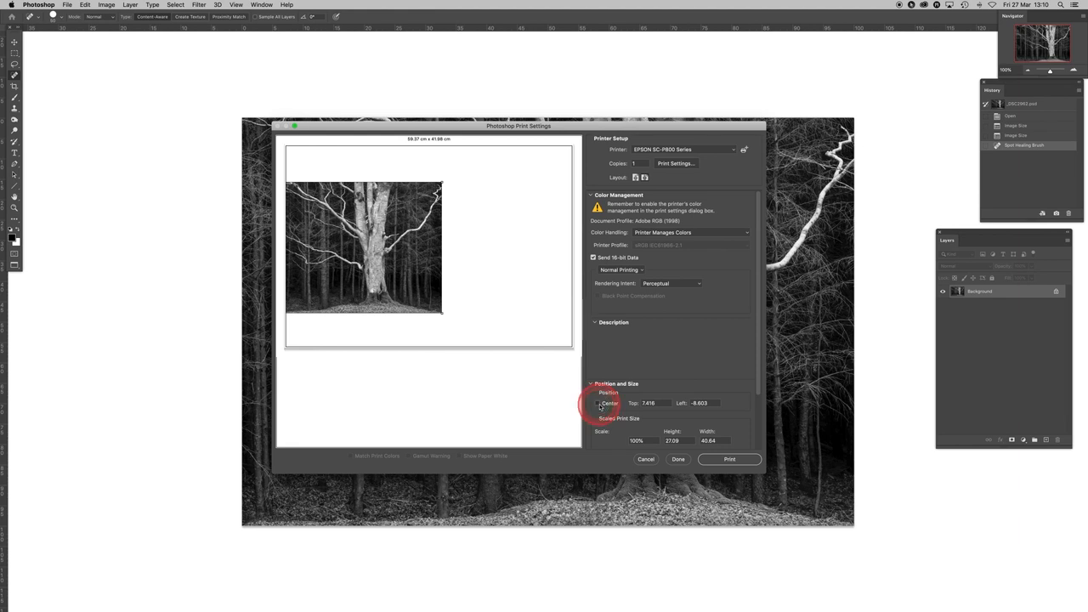
pyautogui.click(598, 402)
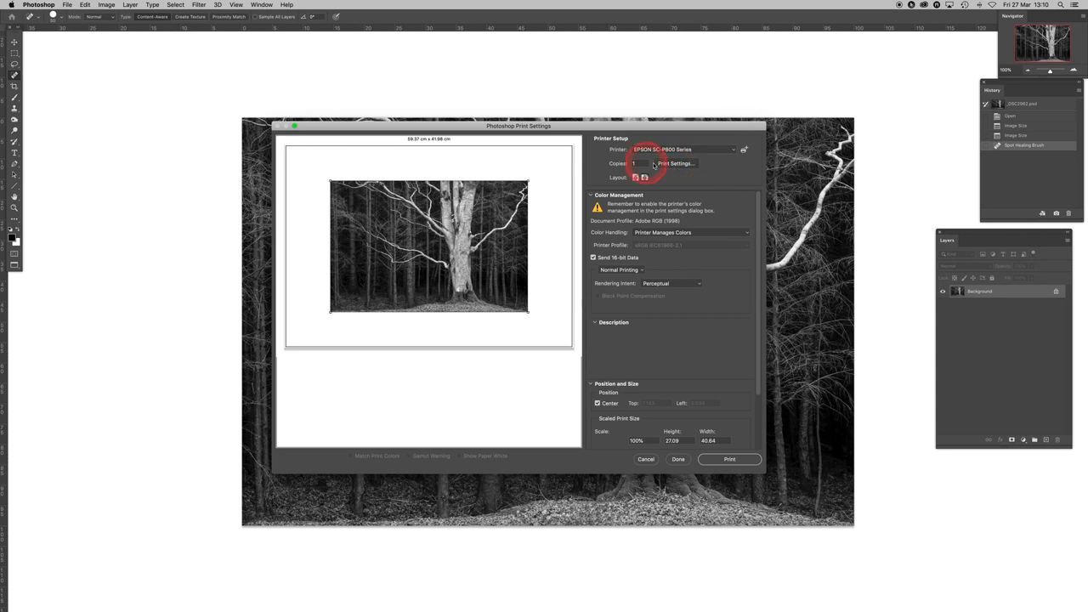
# Step: Show the Print Settings pane of the Epson SC-P800's own print dialog
pyautogui.click(675, 163)
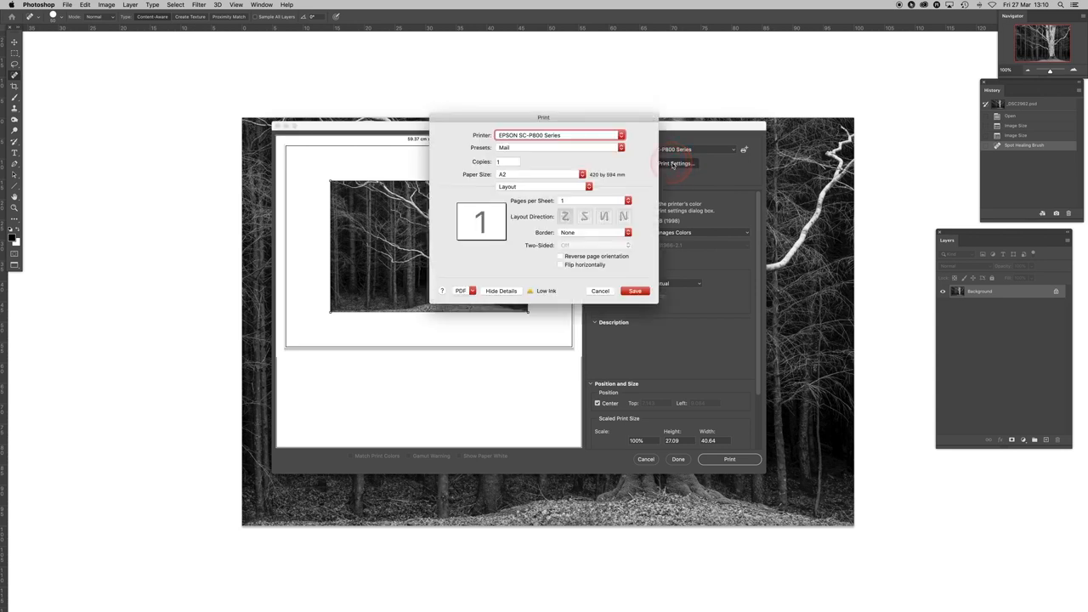
pyautogui.click(556, 135)
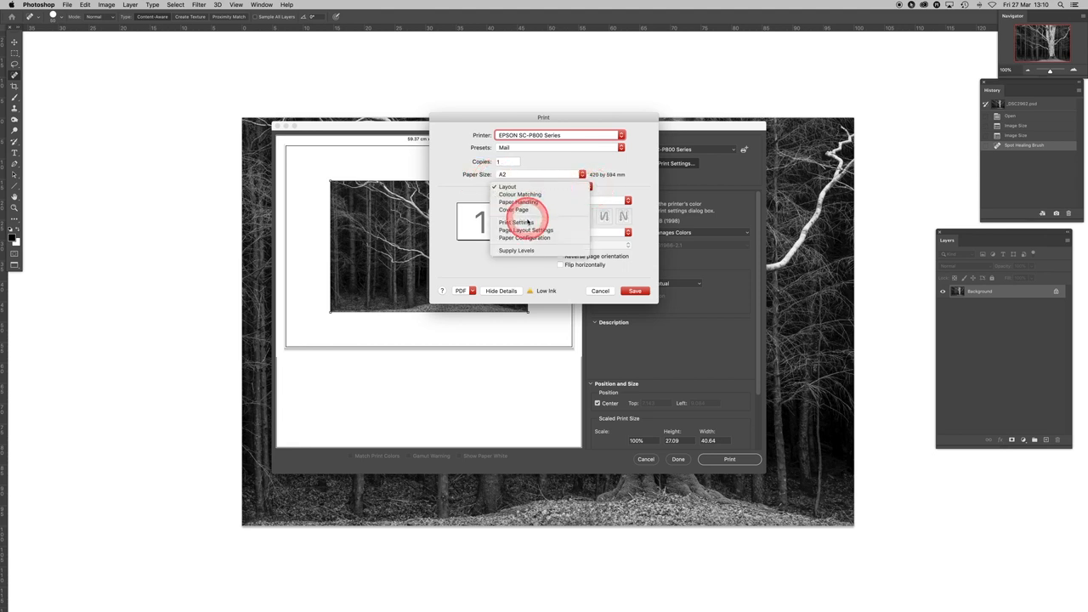
pyautogui.click(513, 222)
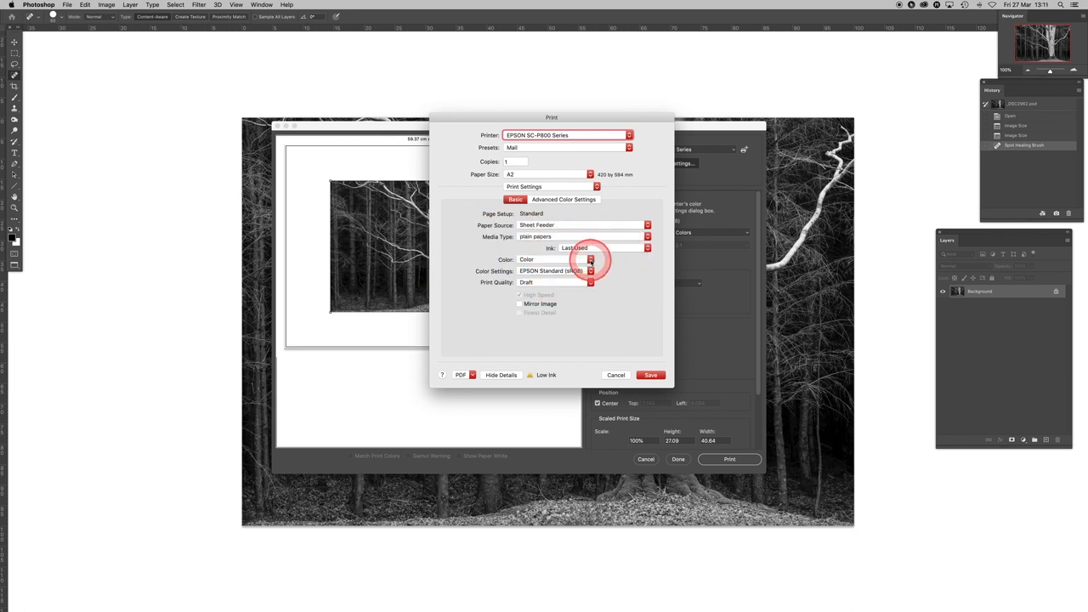
pyautogui.click(589, 259)
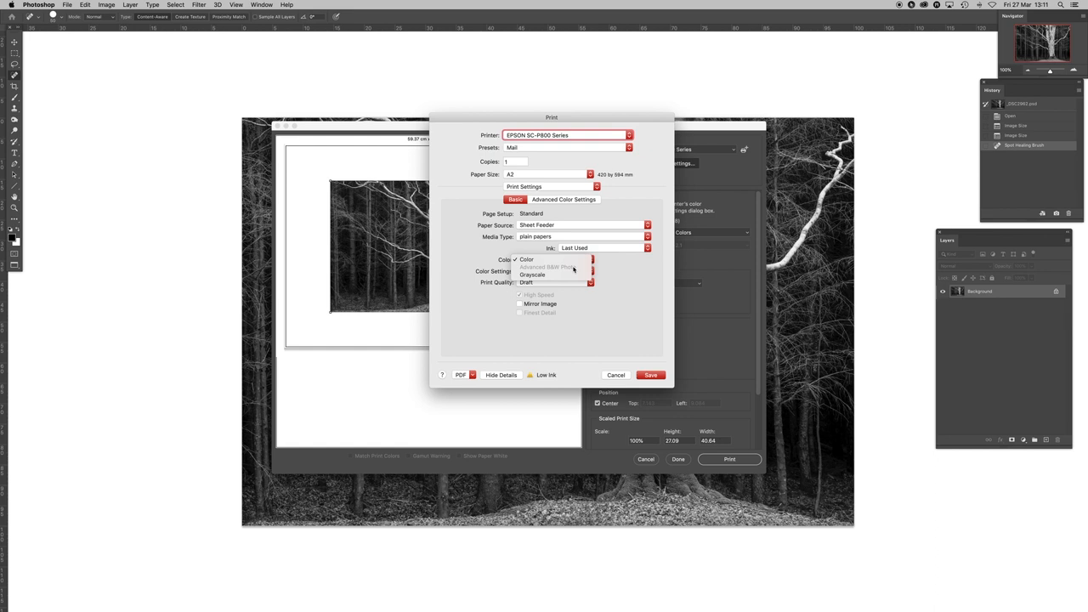
pyautogui.click(612, 270)
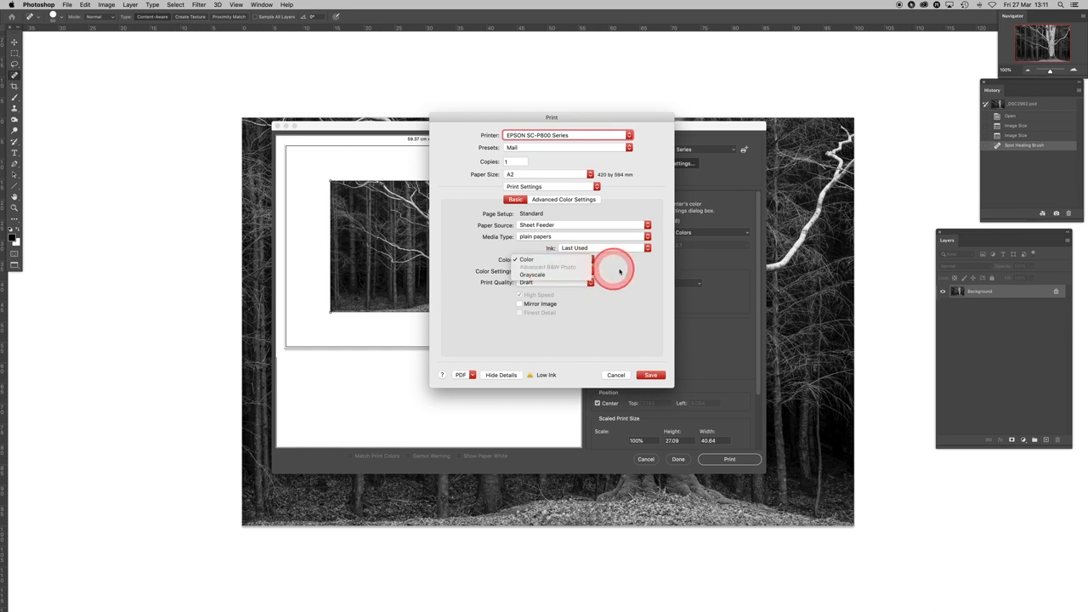
pyautogui.click(526, 259)
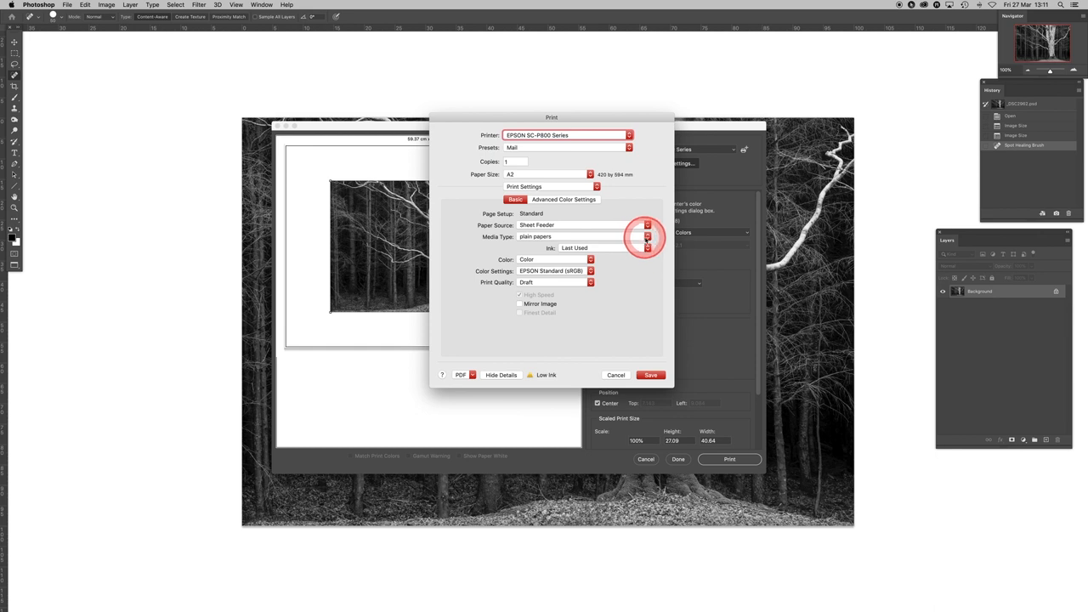
# Step: Choose Traditional Photo Paper Sheet media and Advanced B&W Photo colour in the Epson dialog
pyautogui.click(582, 236)
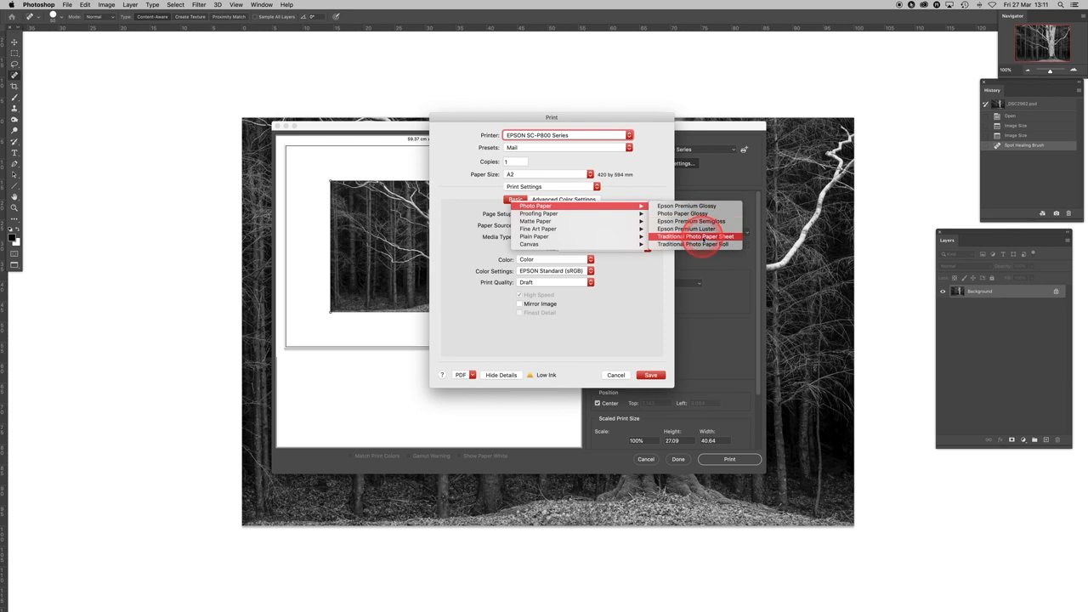
pyautogui.click(697, 245)
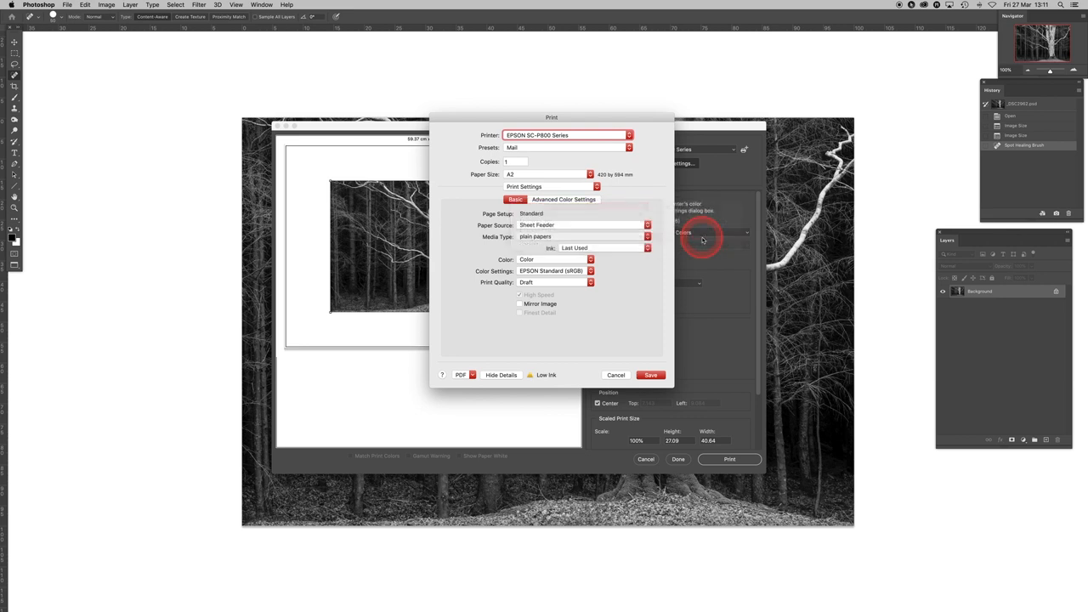
pyautogui.click(582, 237)
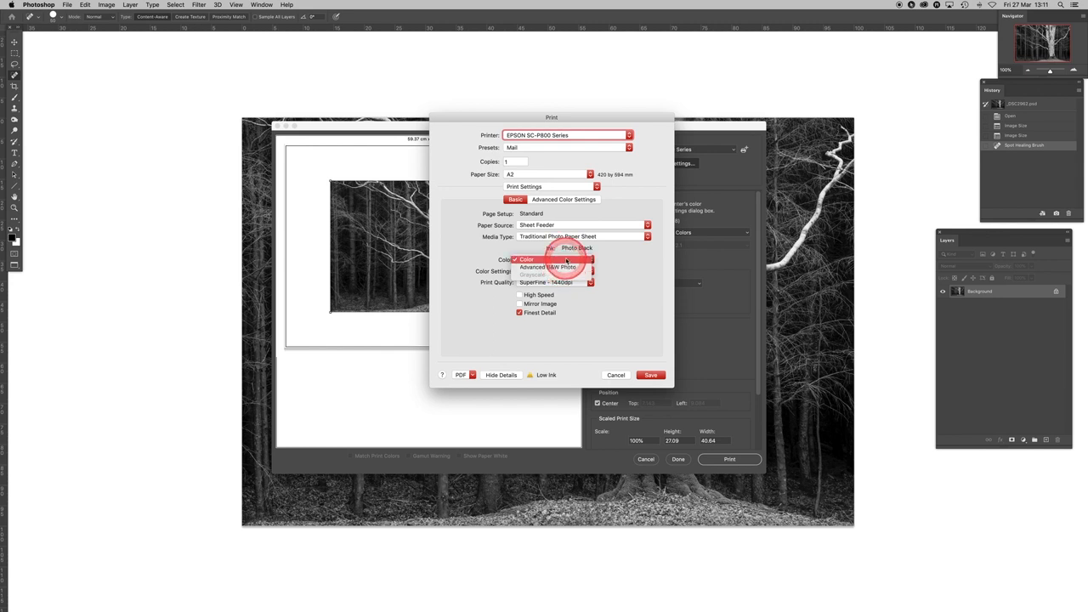
pyautogui.click(555, 259)
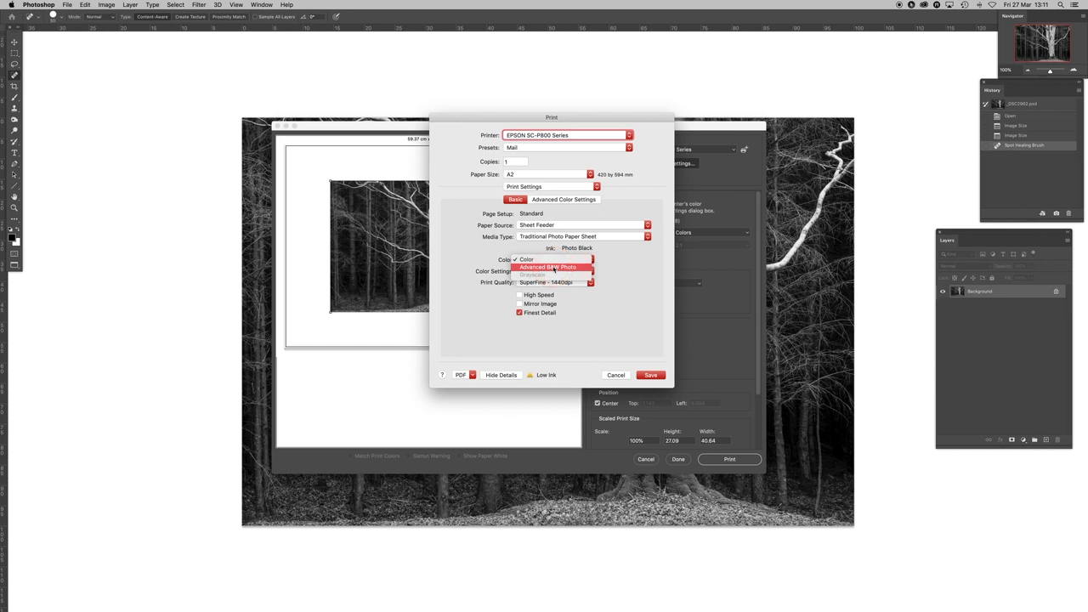
pyautogui.click(550, 267)
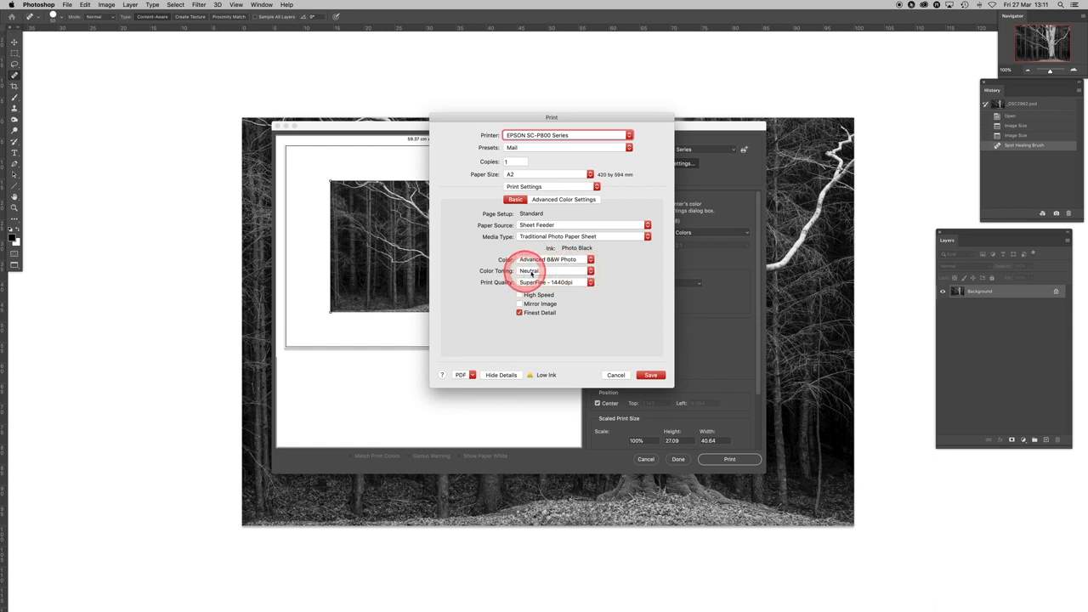
# Step: Keep Color Toning at Neutral and uncheck Finest Detail
pyautogui.click(552, 270)
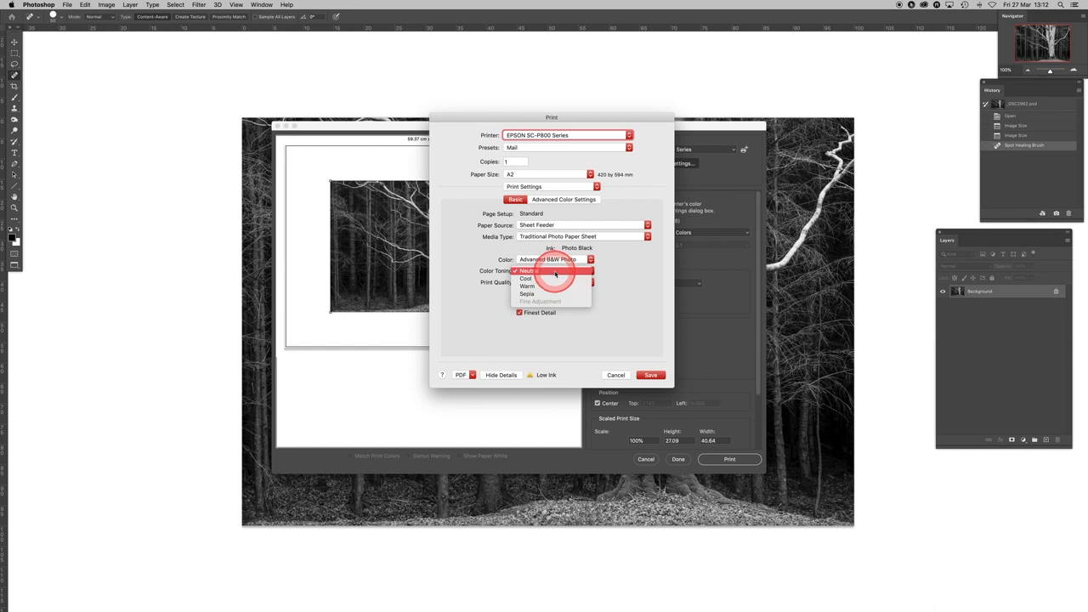
pyautogui.click(555, 271)
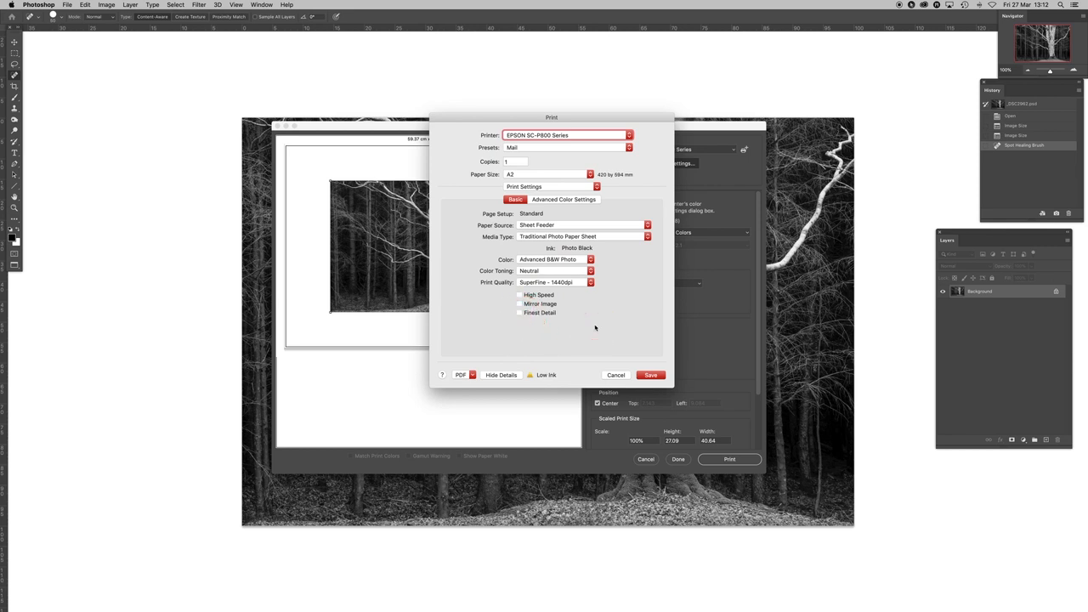
pyautogui.click(514, 199)
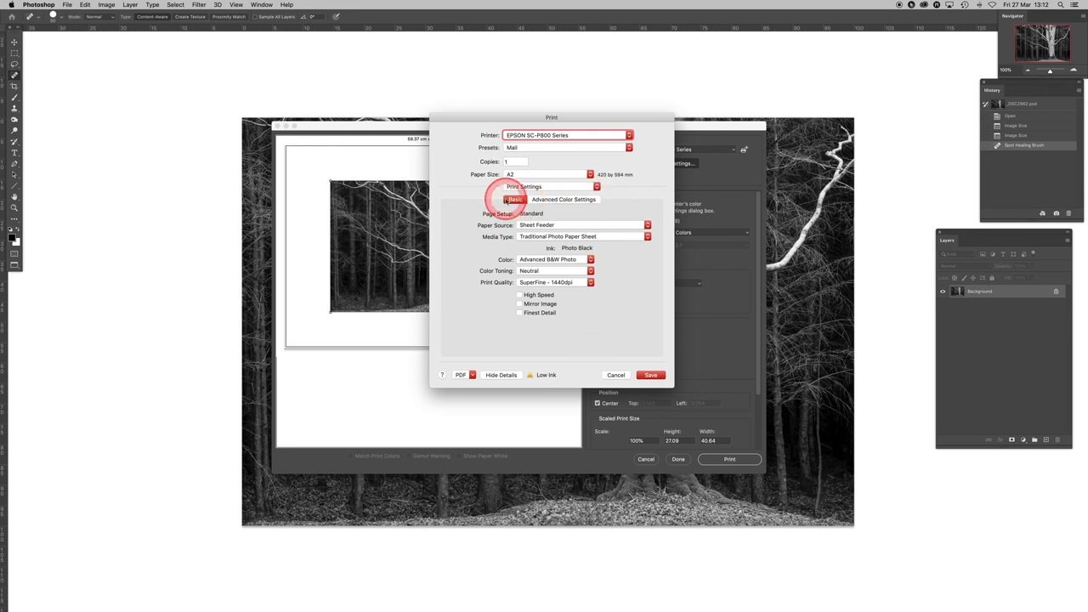
pyautogui.click(564, 199)
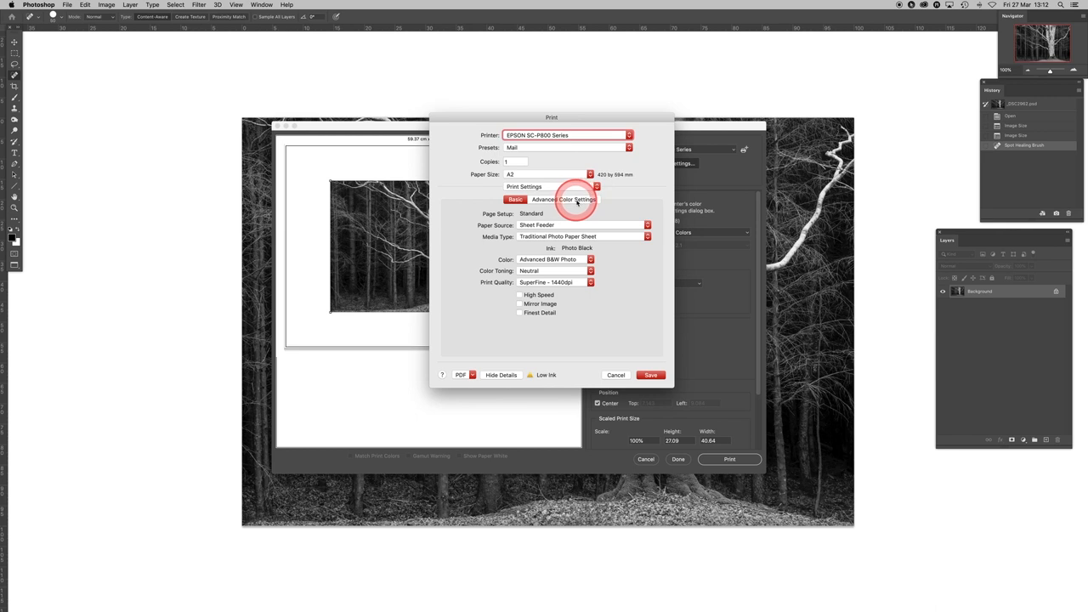
# Step: Show the Advanced Color Settings page and open the Tone dropdown
pyautogui.click(564, 199)
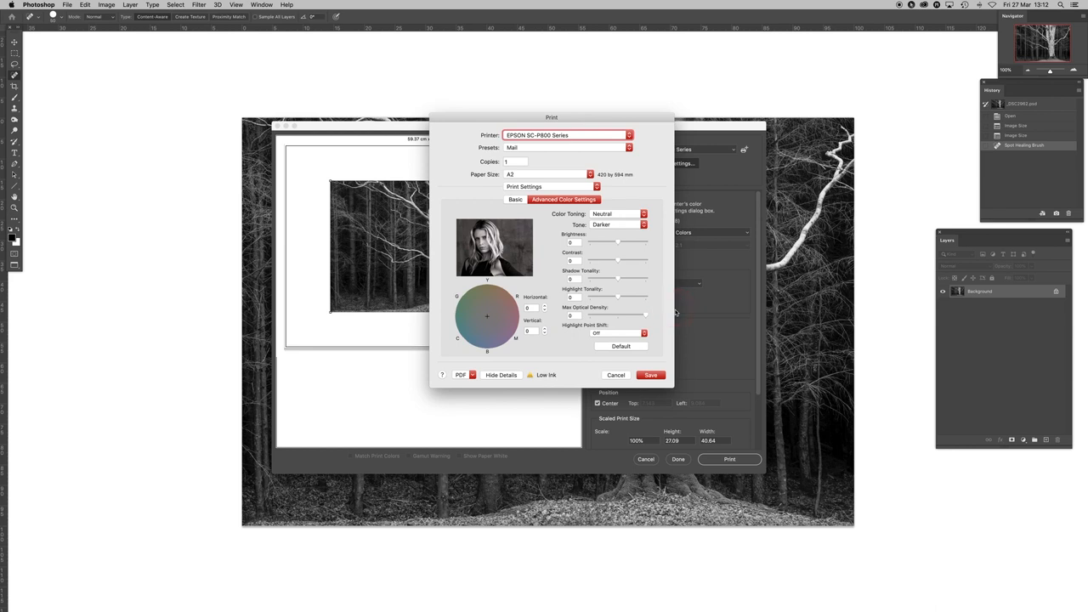
pyautogui.click(556, 219)
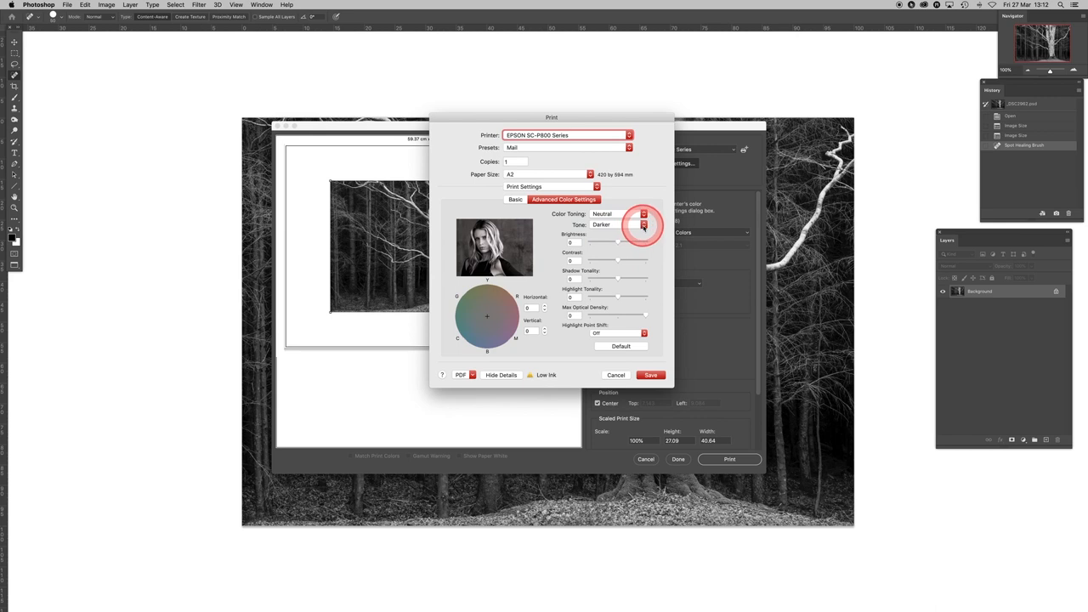
pyautogui.click(616, 225)
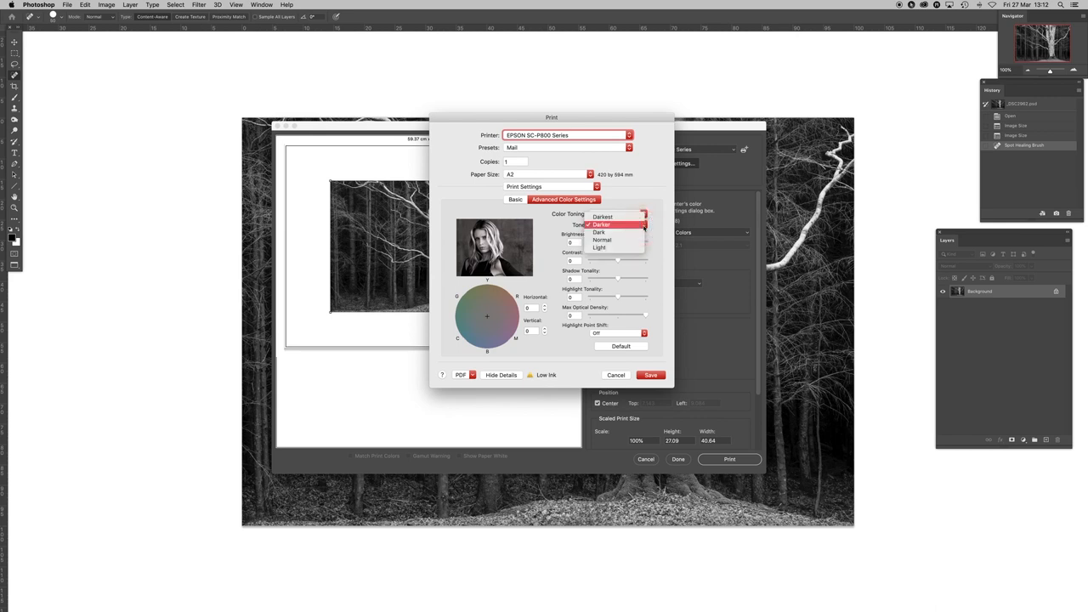
# Step: Set Tone to Dark and drag the toning colour wheel to Horizontal 9
pyautogui.click(601, 215)
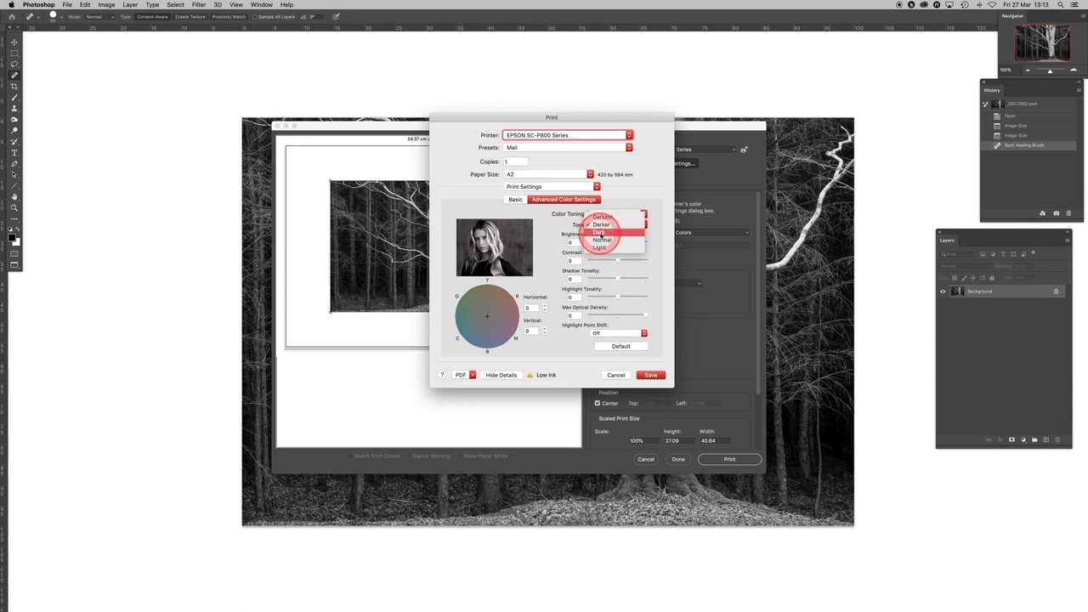
pyautogui.click(600, 231)
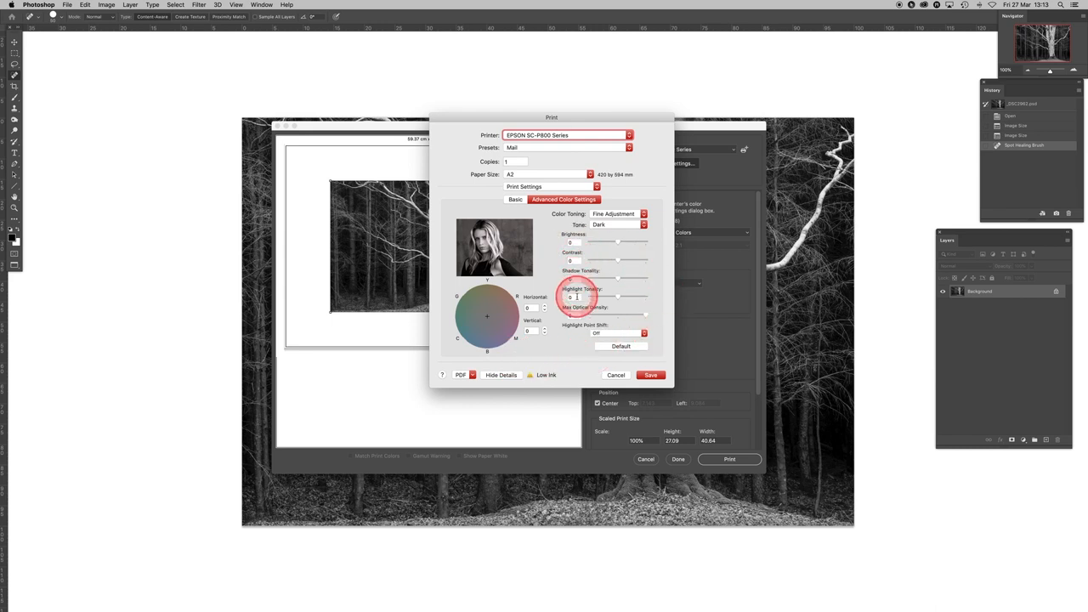
pyautogui.moveTo(578, 297); pyautogui.dragTo(455, 298)
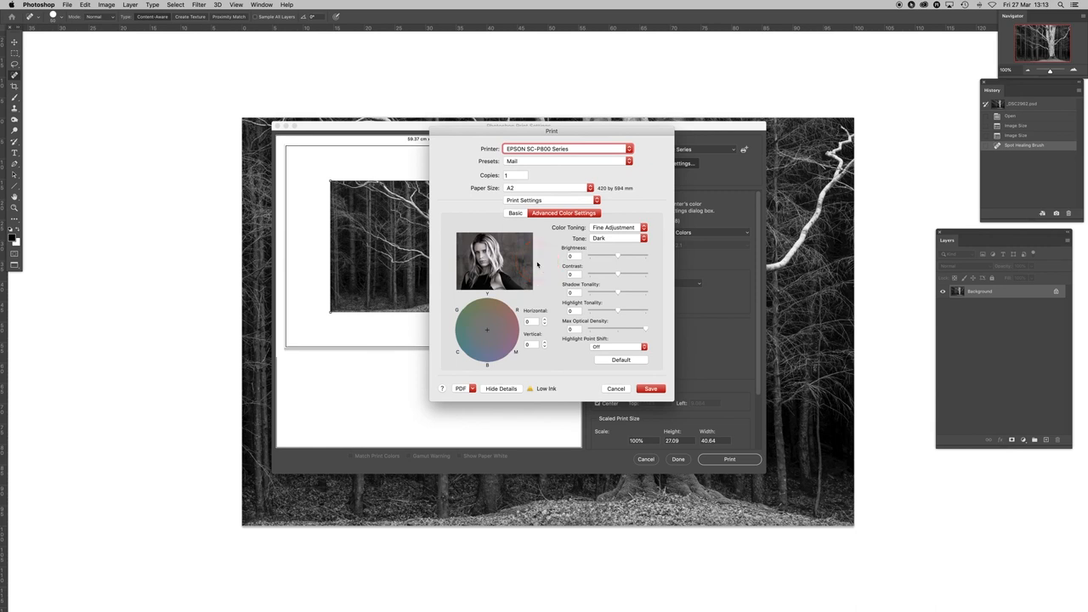
# Step: Save the Epson advanced B&W settings and return to Photoshop Print Settings
pyautogui.click(571, 291)
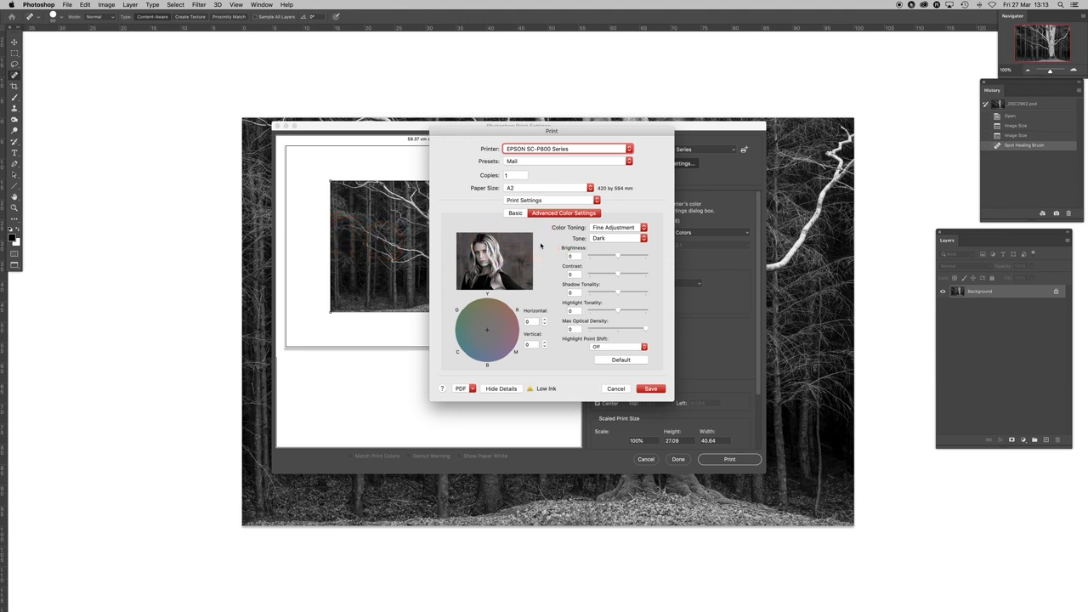
pyautogui.click(655, 292)
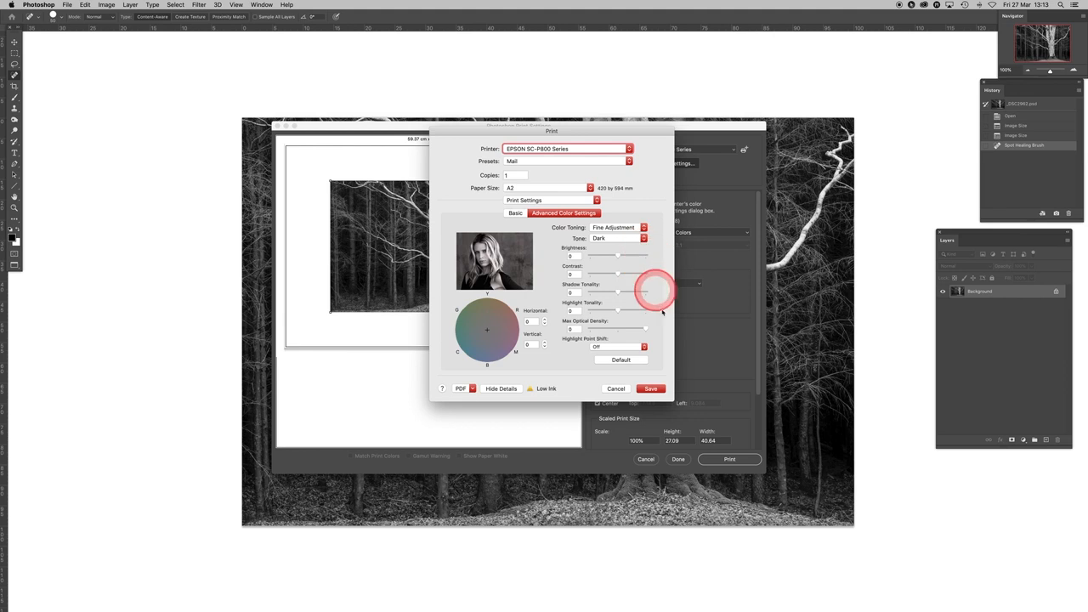
pyautogui.click(650, 388)
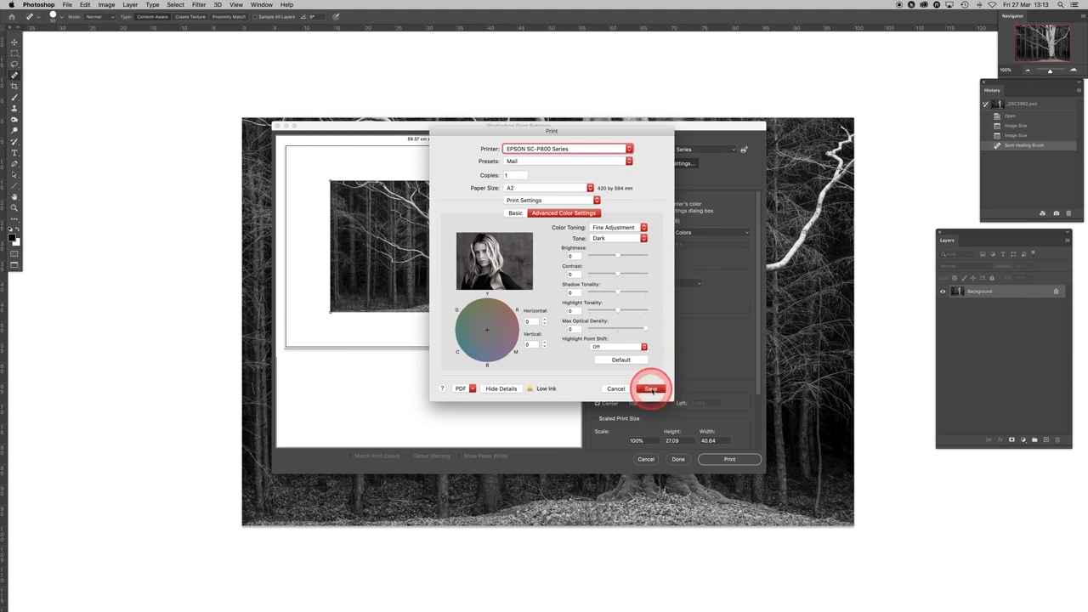
pyautogui.click(651, 388)
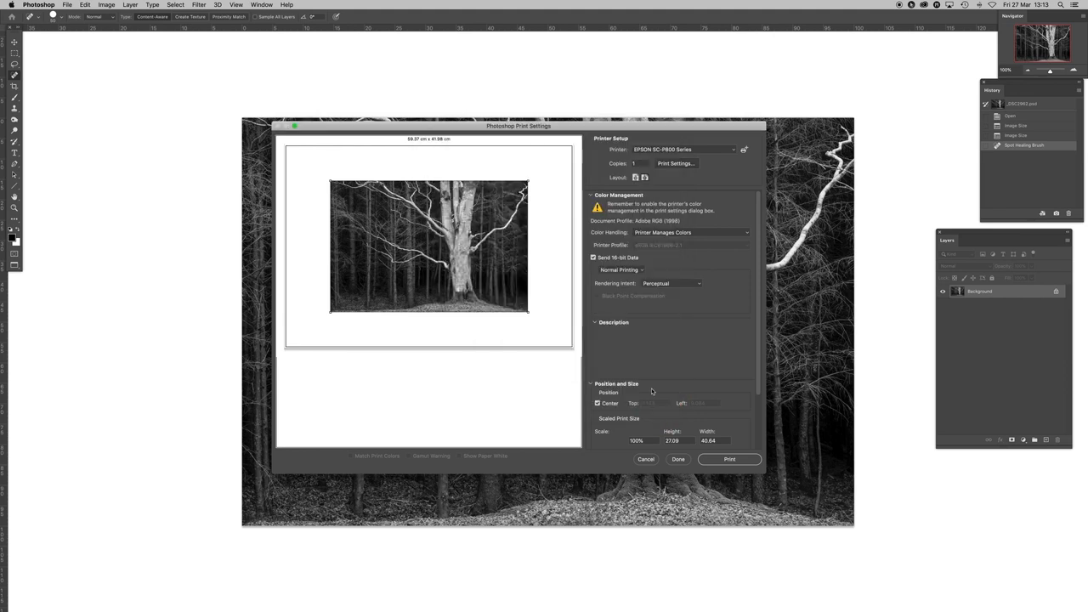
pyautogui.click(728, 459)
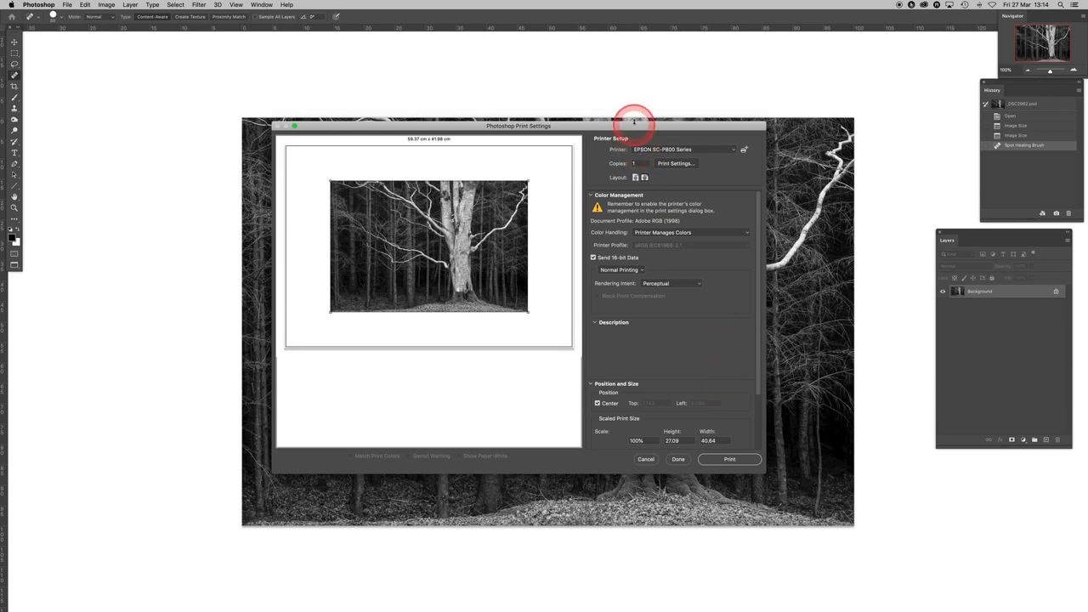
pyautogui.moveTo(634, 125); pyautogui.dragTo(533, 568)
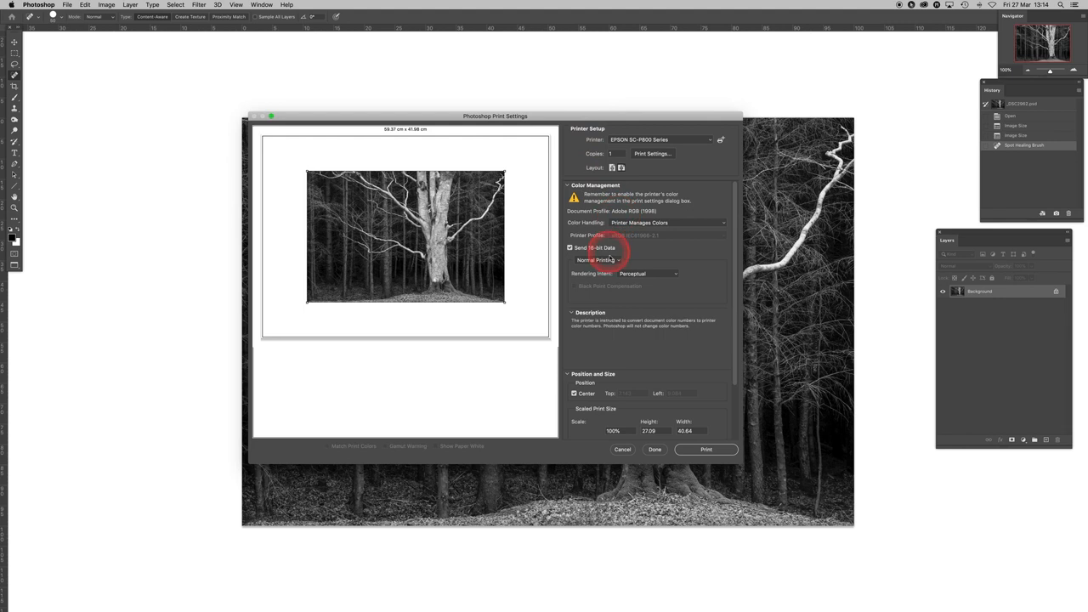
pyautogui.moveTo(496, 117); pyautogui.dragTo(619, 119)
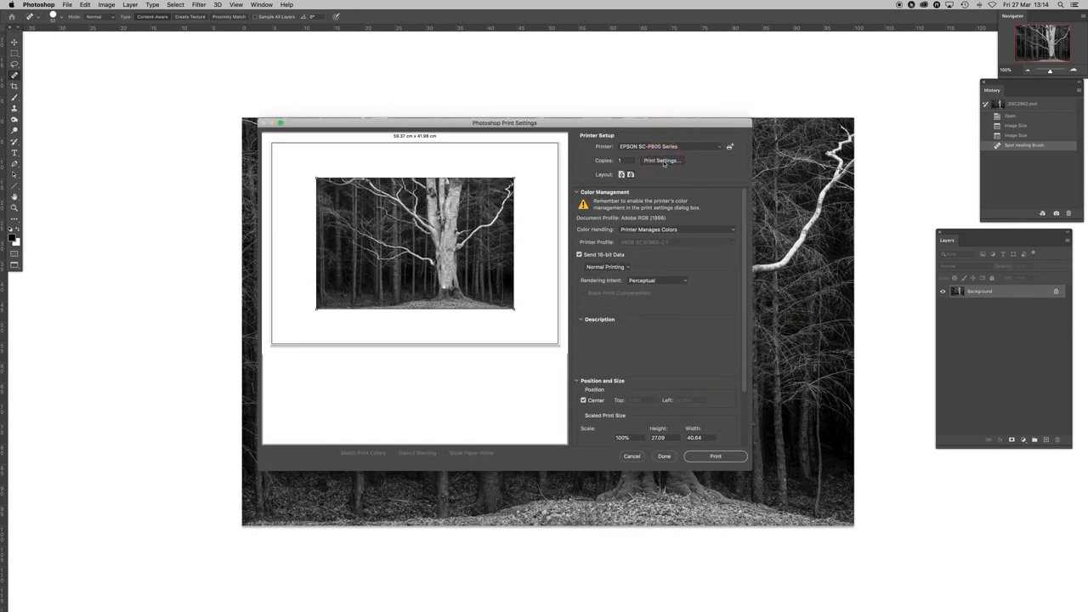
# Step: Reopen Epson Print Settings with Traditional Photo Paper Sheet media and Advanced B&W Photo colour
pyautogui.click(662, 161)
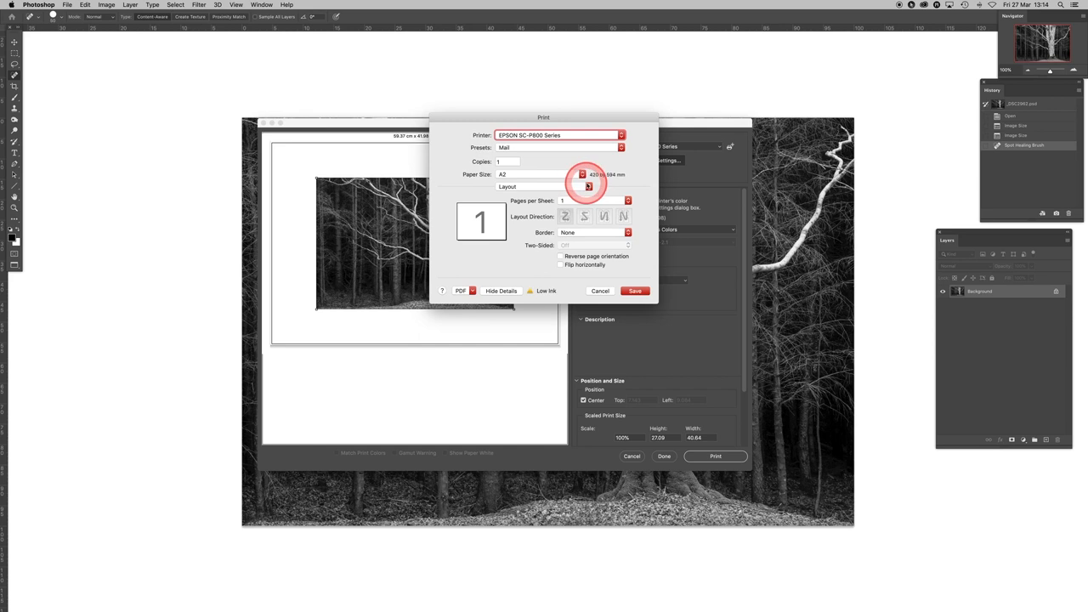
pyautogui.click(560, 186)
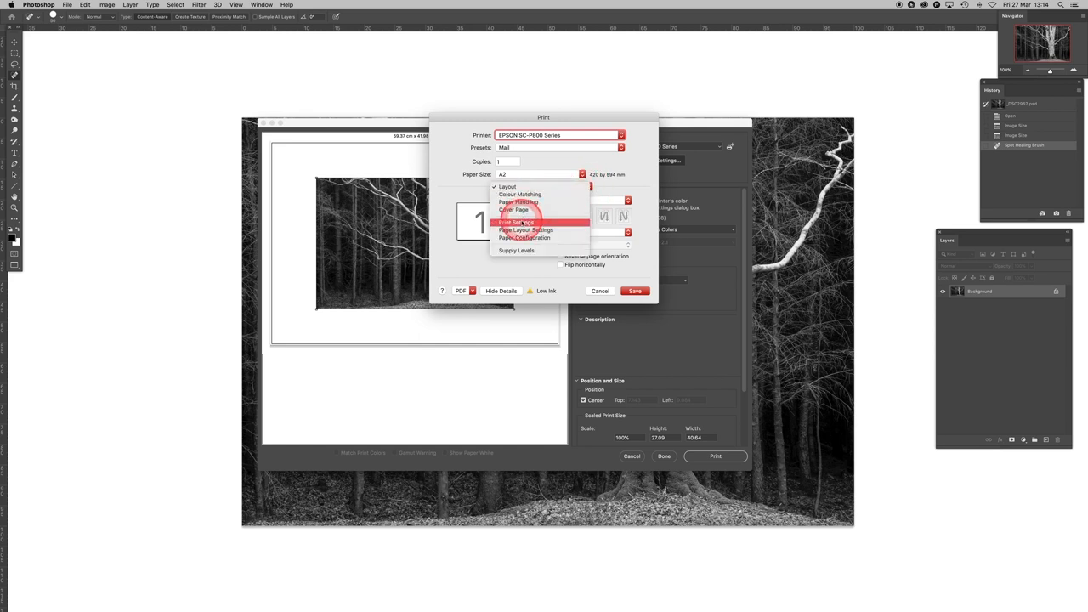
pyautogui.click(518, 221)
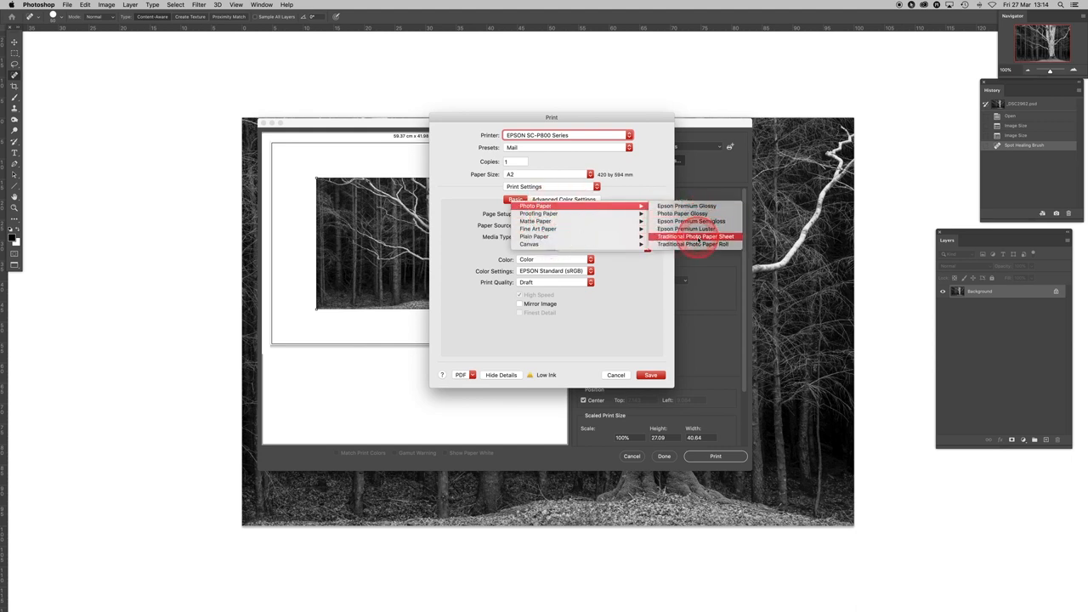
pyautogui.click(695, 236)
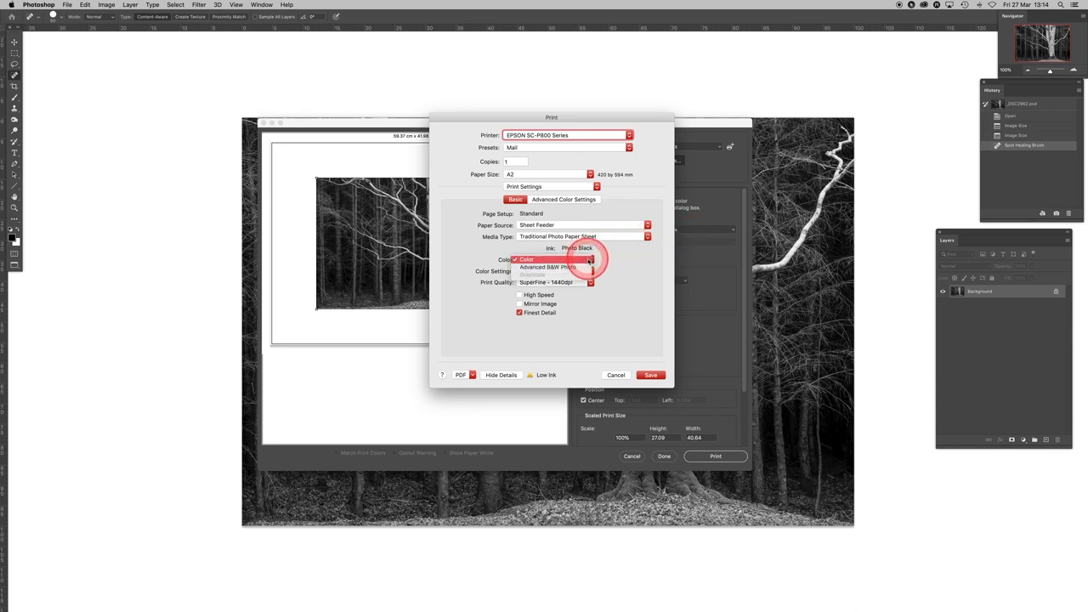
pyautogui.click(547, 267)
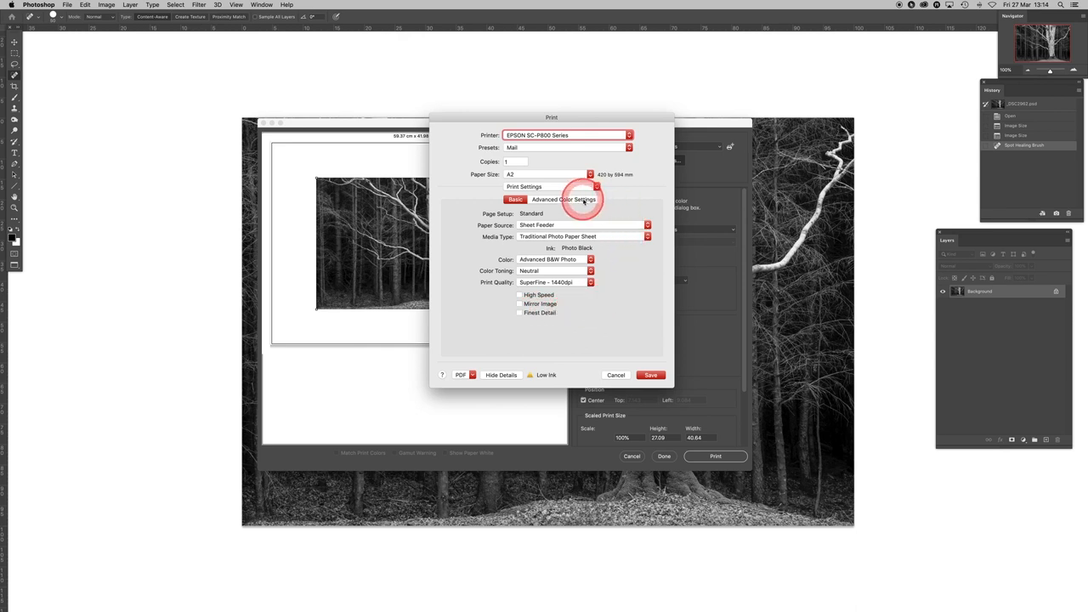
# Step: In the advanced tone controls, try Dark and Darker, then set print tone to Normal
pyautogui.click(563, 198)
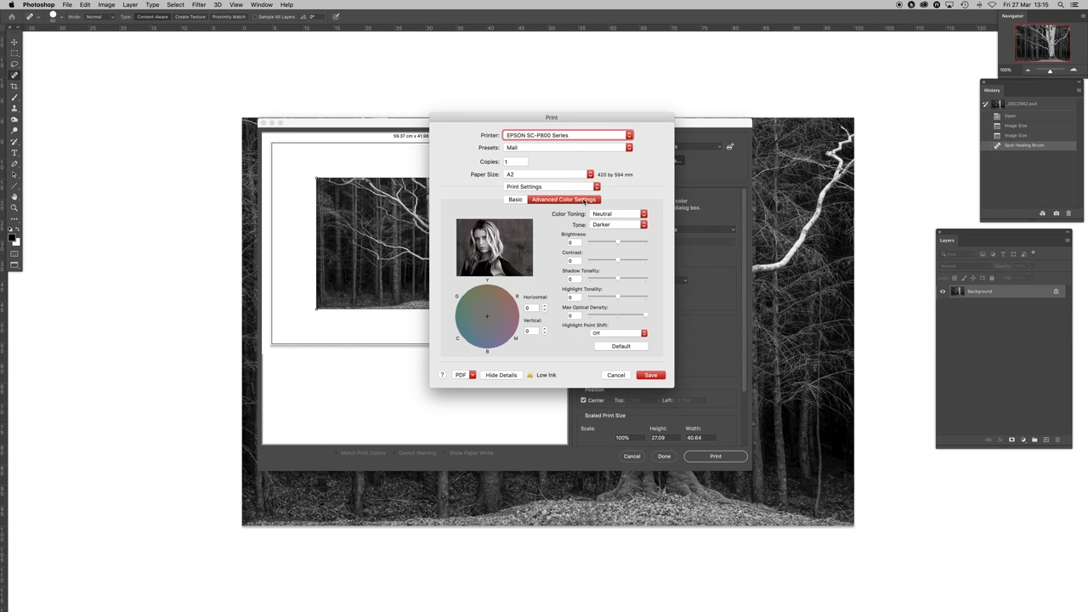
pyautogui.click(617, 225)
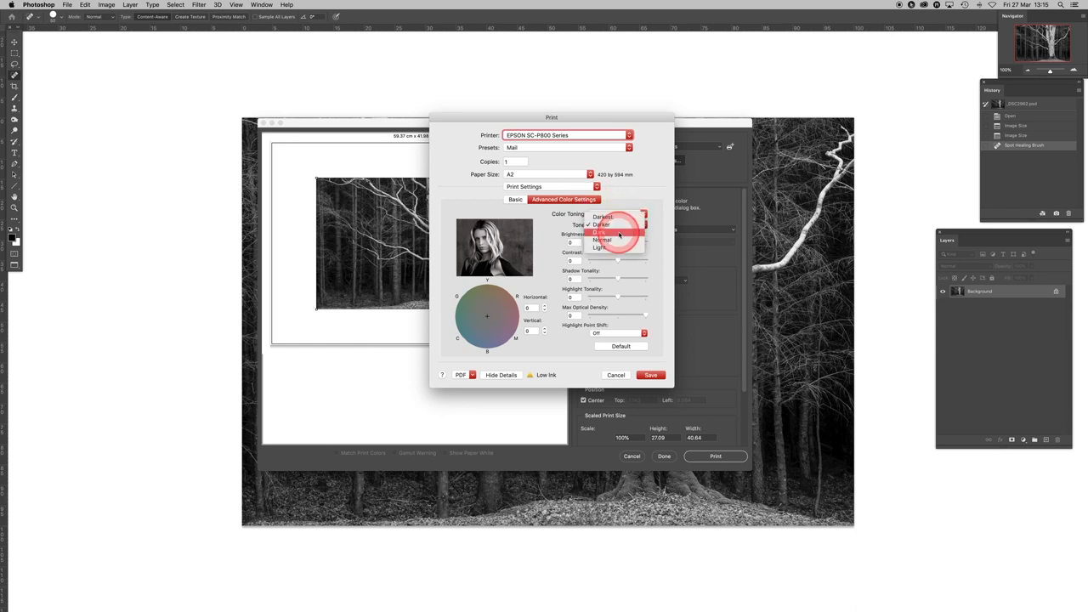
pyautogui.click(602, 233)
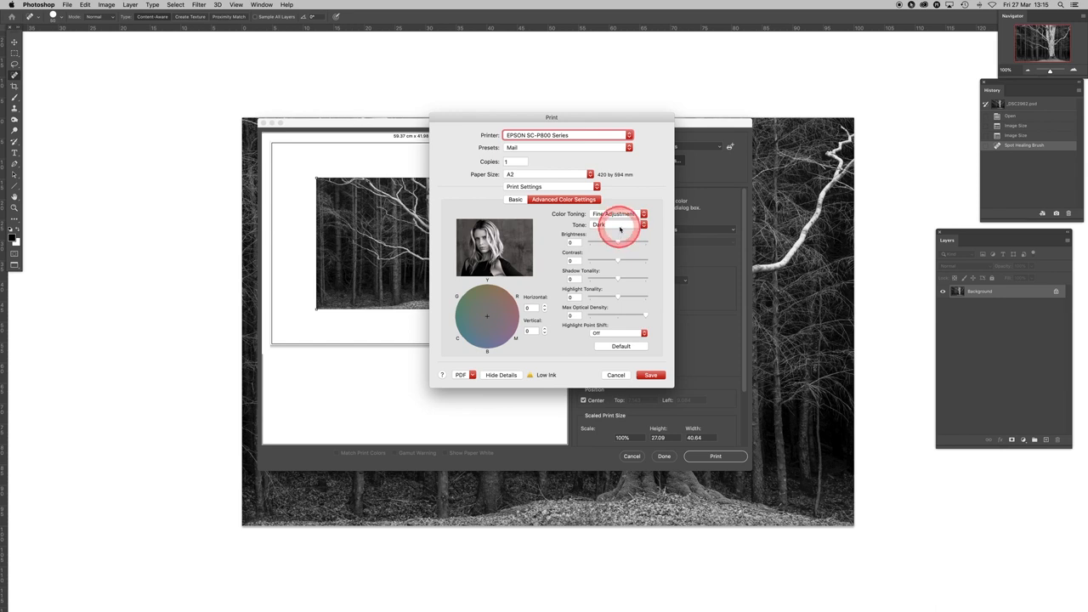
pyautogui.click(618, 224)
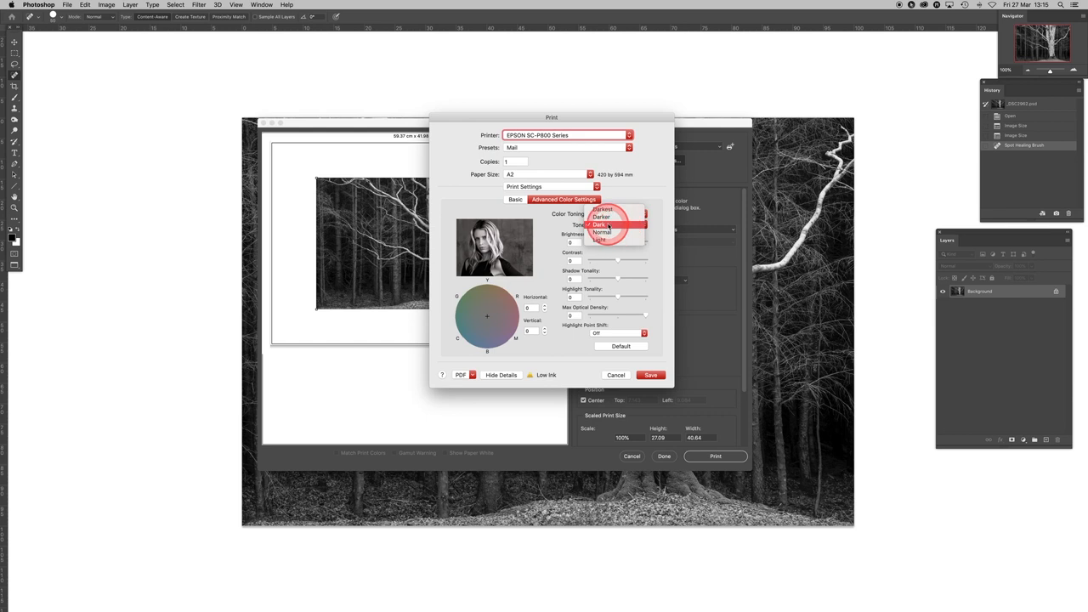
pyautogui.click(602, 217)
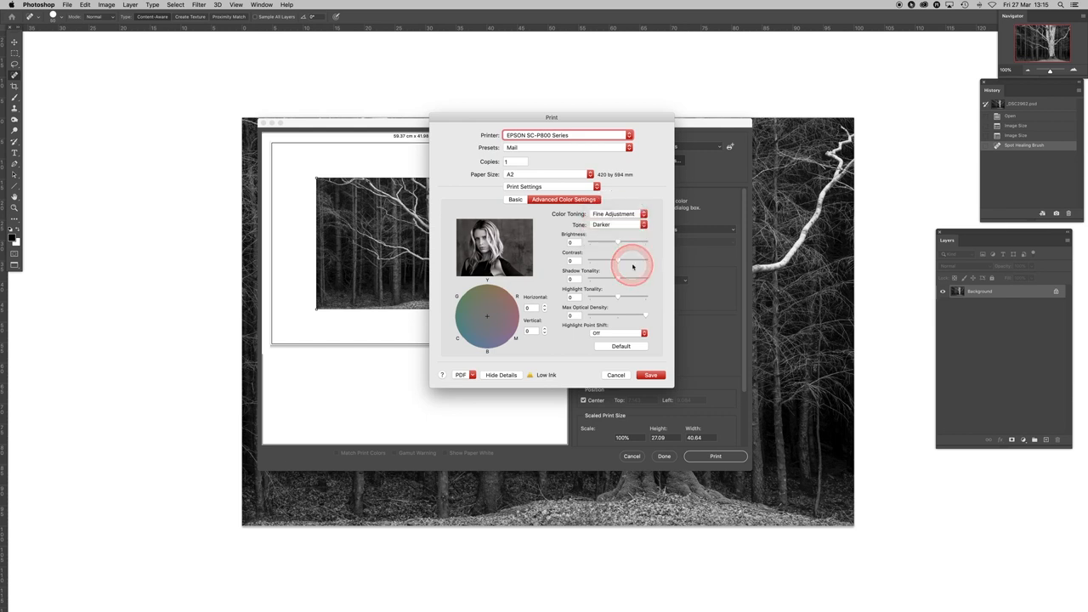
pyautogui.click(618, 224)
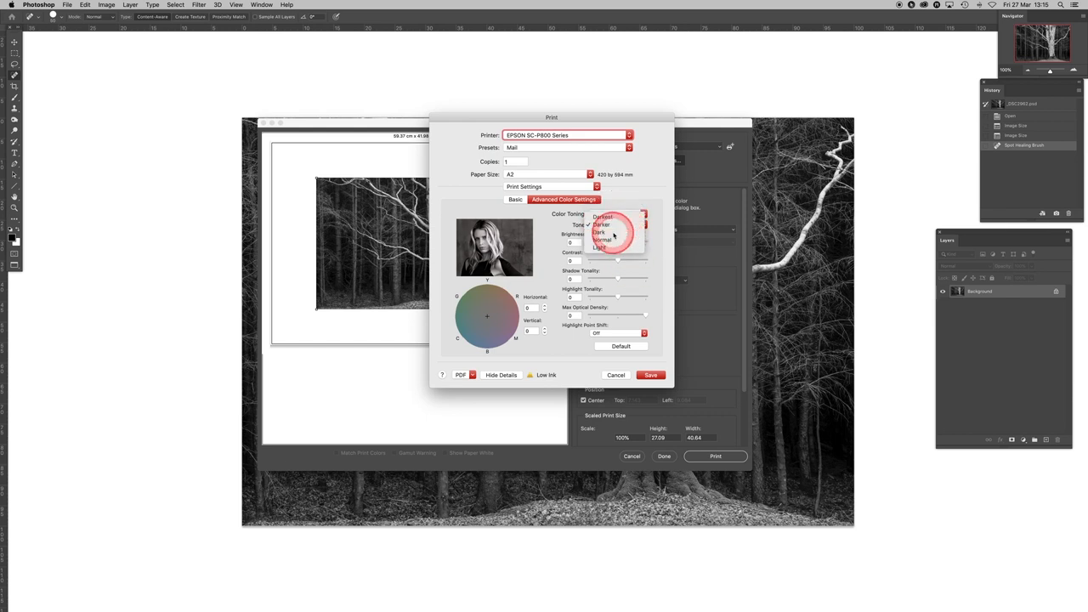
pyautogui.click(599, 232)
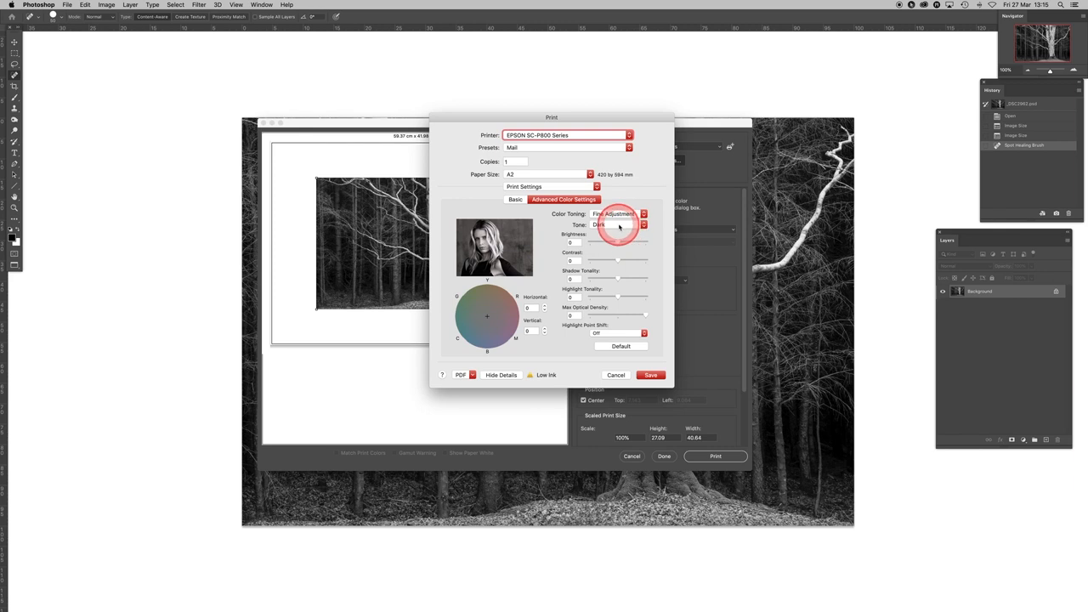
pyautogui.click(618, 225)
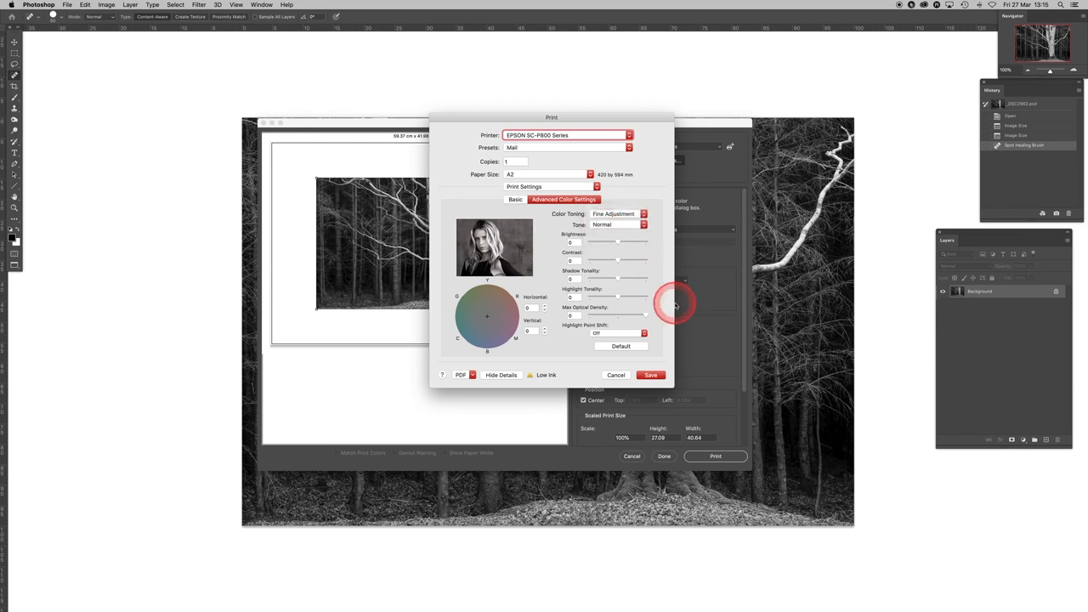
# Step: Save the Epson black-and-white settings and send the photo to the printer
pyautogui.click(650, 374)
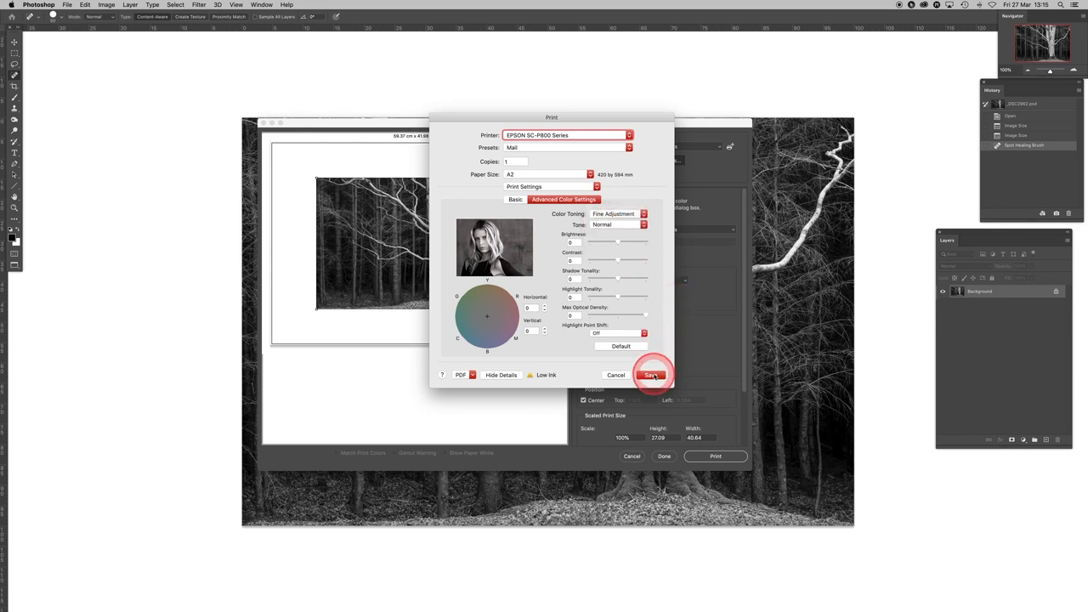
pyautogui.click(651, 375)
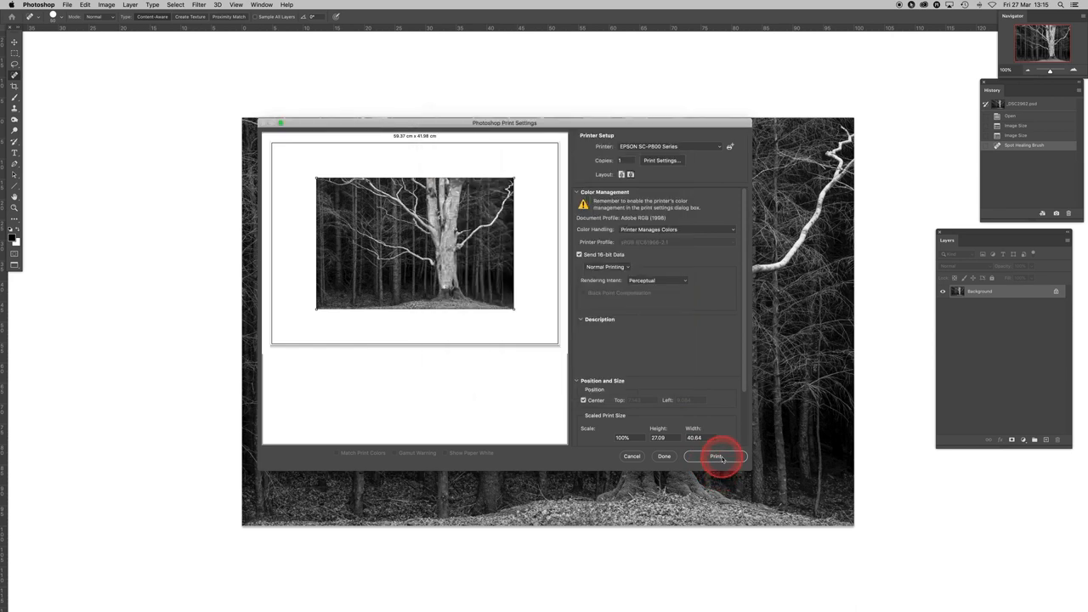
pyautogui.click(717, 456)
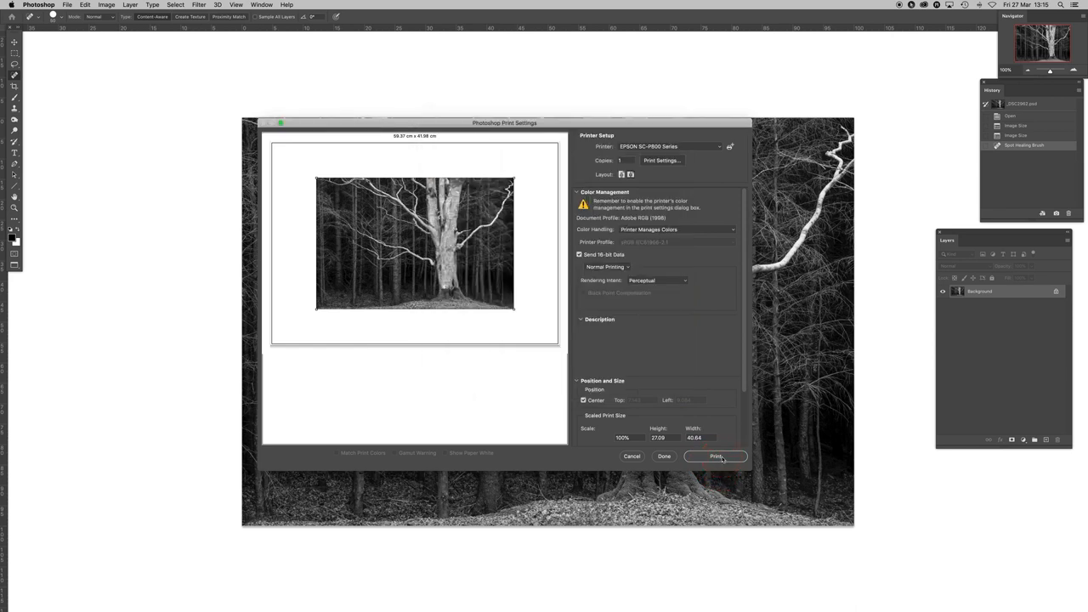